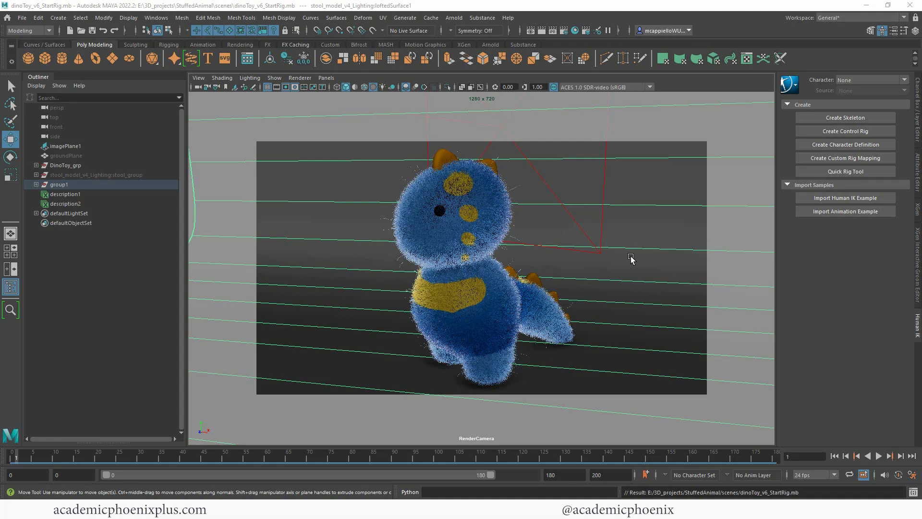
{"action": "mouse_move", "coordinate": [634, 259]}
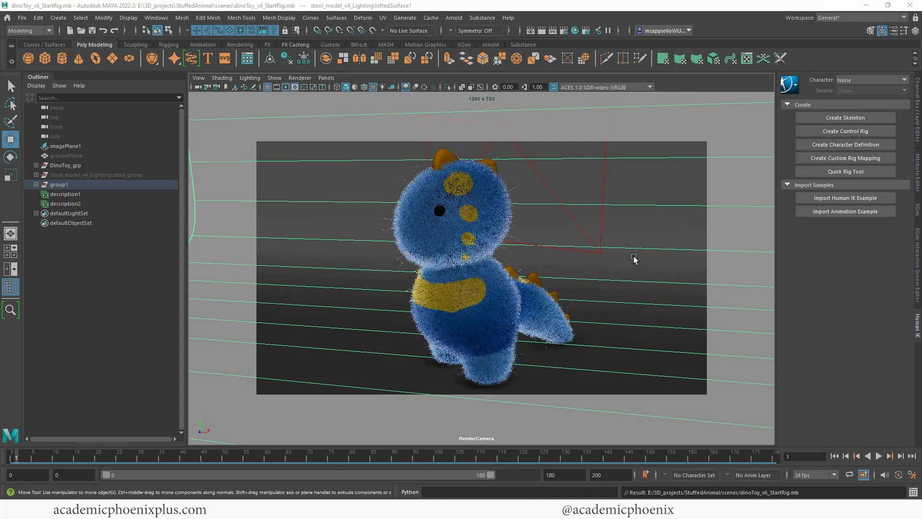
{"action": "mouse_move", "coordinate": [528, 247]}
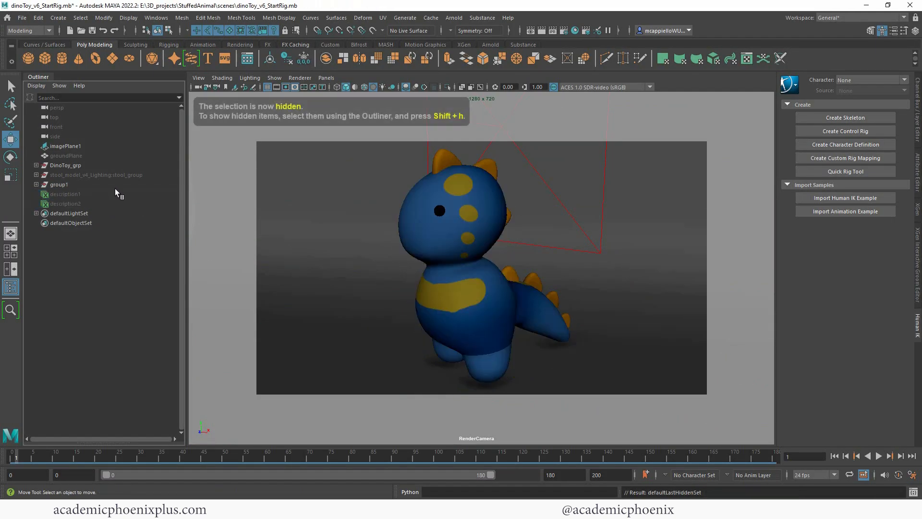
{"action": "mouse_move", "coordinate": [265, 102]}
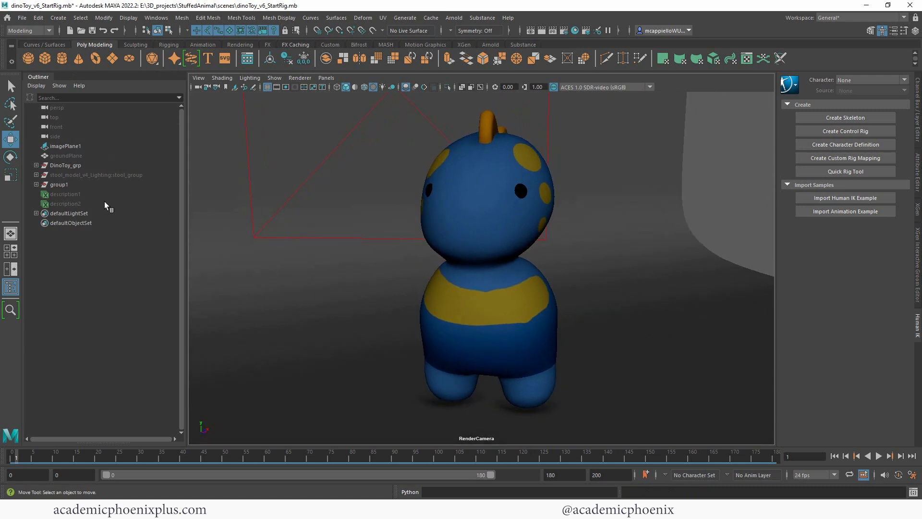
- Select DinoToy_grp and view it from the front camera with X-Ray shading
{"action": "left_click", "coordinate": [60, 184]}
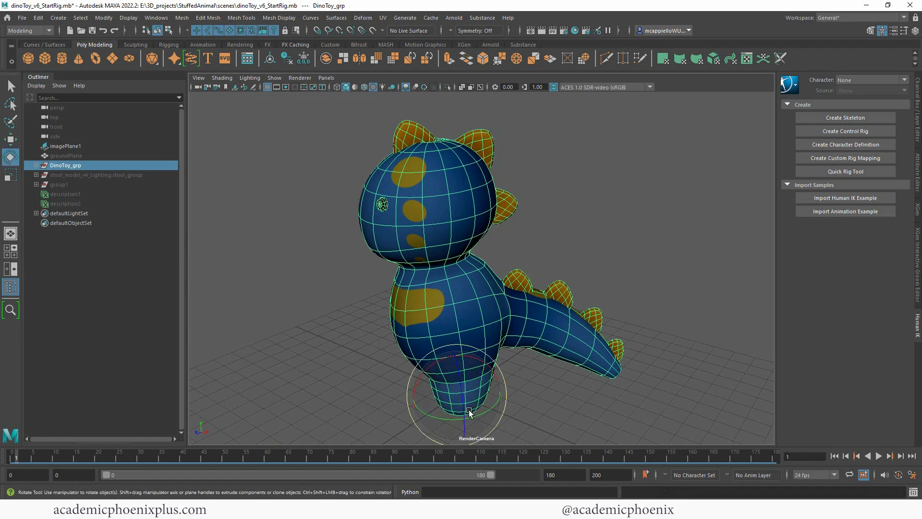
{"action": "left_click_drag", "start_coordinate": [469, 410], "coordinate": [487, 409]}
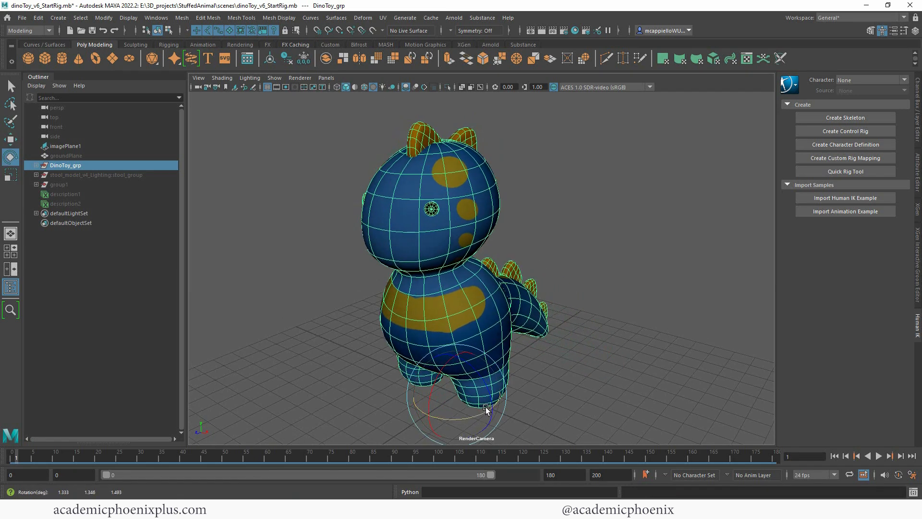
{"action": "key", "text": "space"}
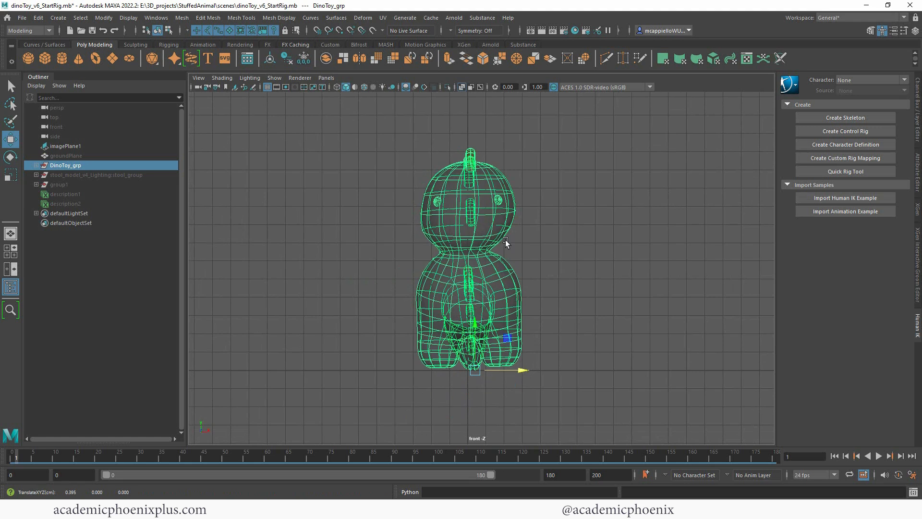
{"action": "mouse_move", "coordinate": [487, 332]}
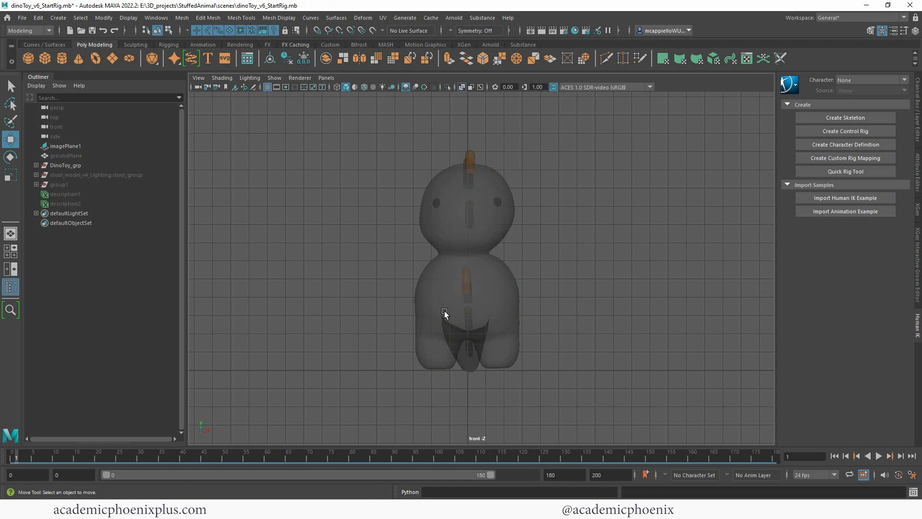
- Expand DinoToy_grp and rename its parts, such as L_arm_geo, R_eye_geo and Body_geo
{"action": "left_click", "coordinate": [36, 165]}
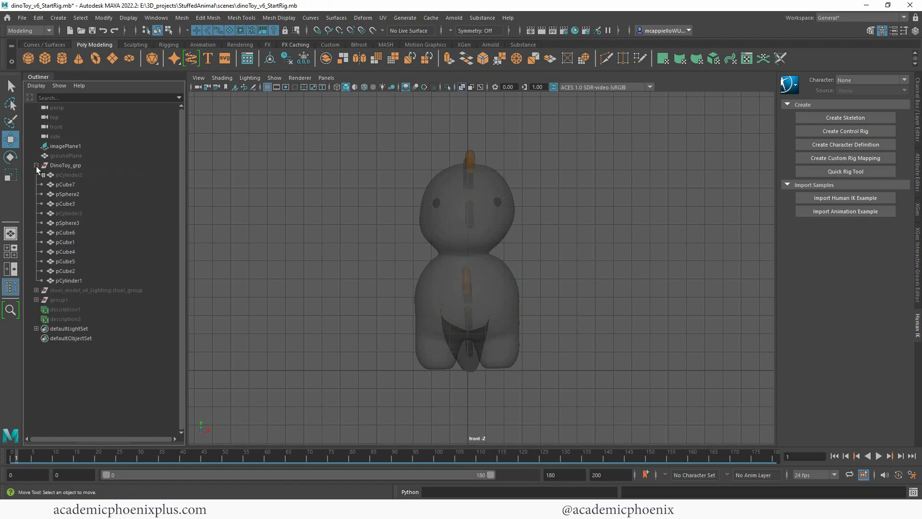
{"action": "left_click", "coordinate": [68, 213]}
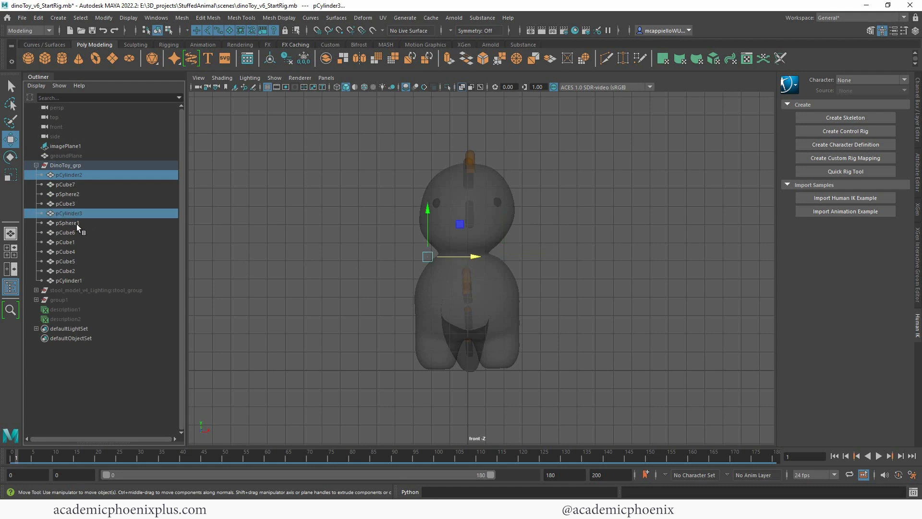
{"action": "left_click", "coordinate": [65, 184]}
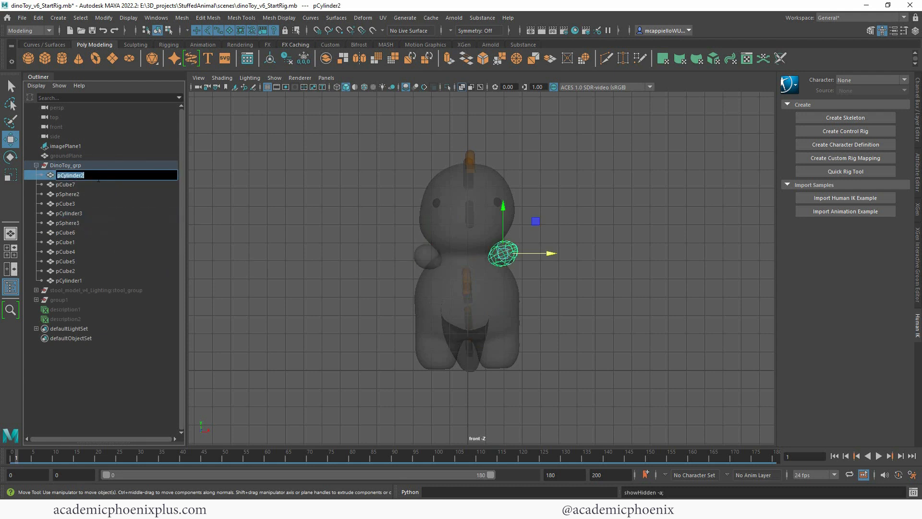
{"action": "type", "text": "La"}
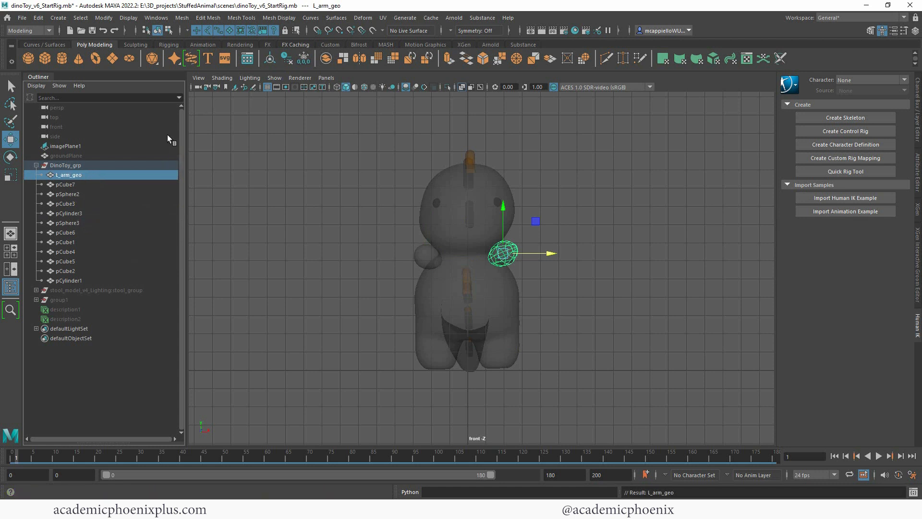
{"action": "double_click", "coordinate": [68, 175]}
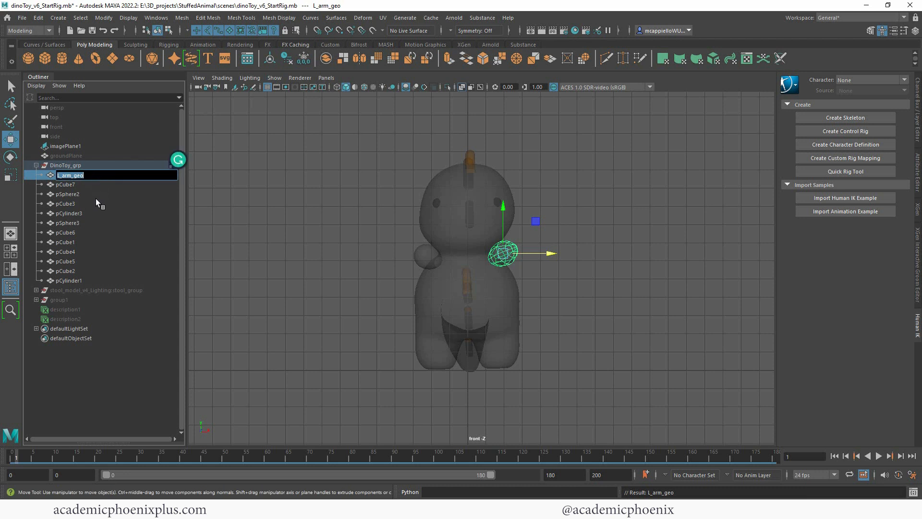
{"action": "left_click", "coordinate": [66, 184]}
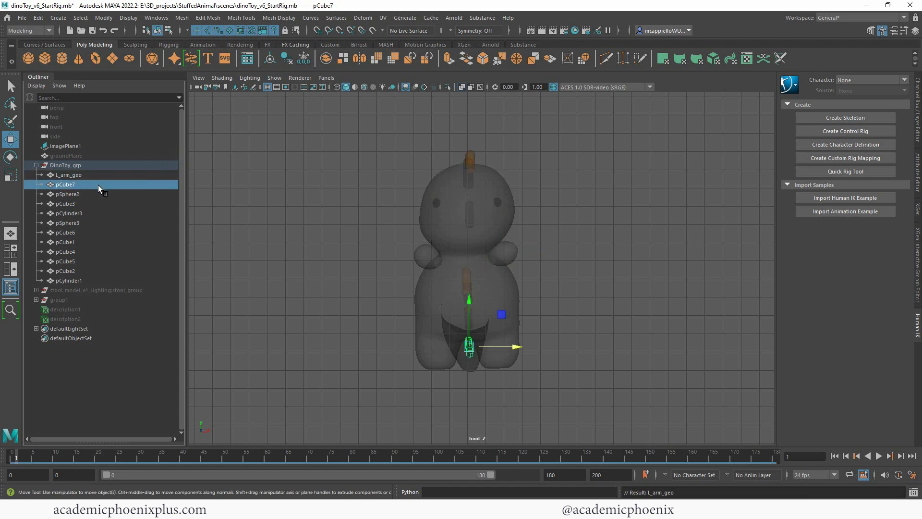
{"action": "left_click", "coordinate": [66, 222]}
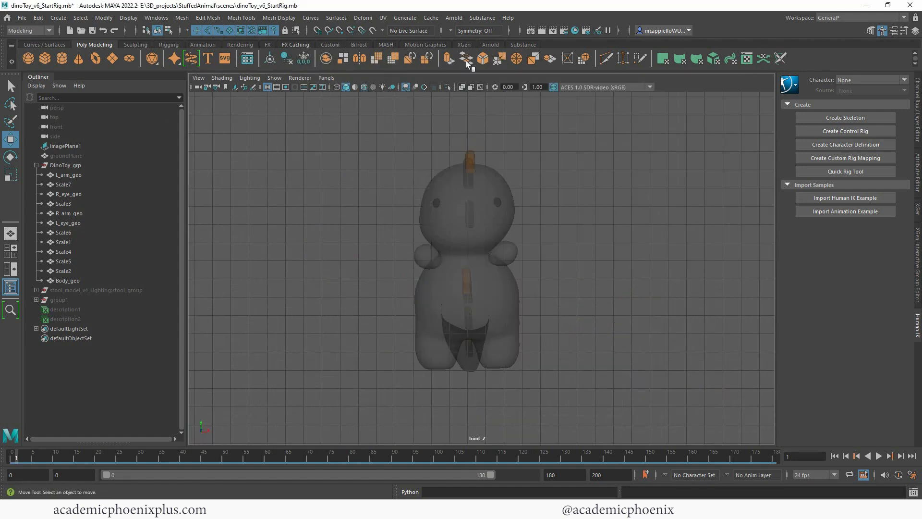
- Switch to the Rigging menu set, set joint bone radius to 0.5, and go to side view
{"action": "left_click", "coordinate": [27, 31]}
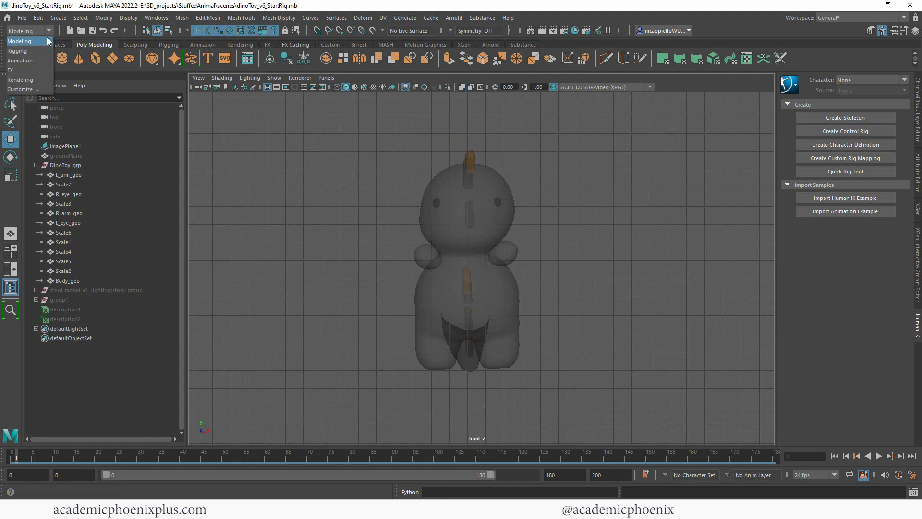
{"action": "left_click", "coordinate": [18, 50]}
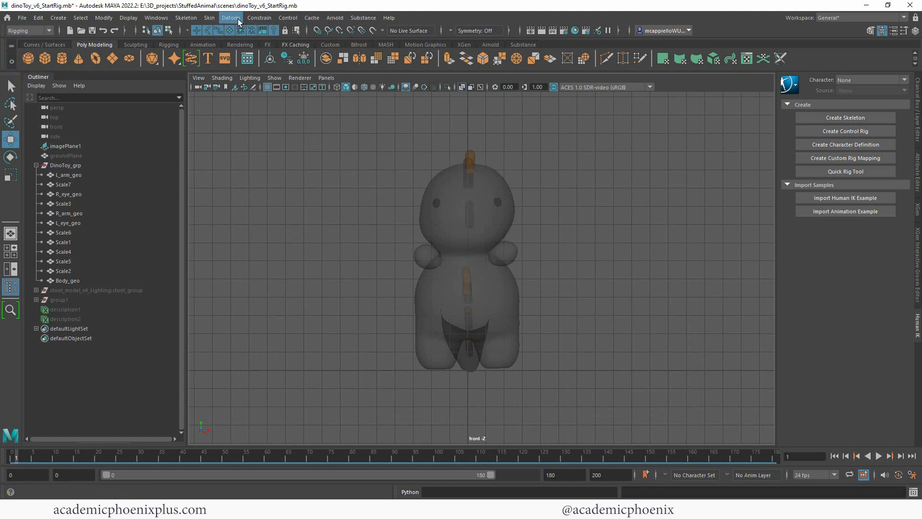
{"action": "left_click", "coordinate": [185, 18]}
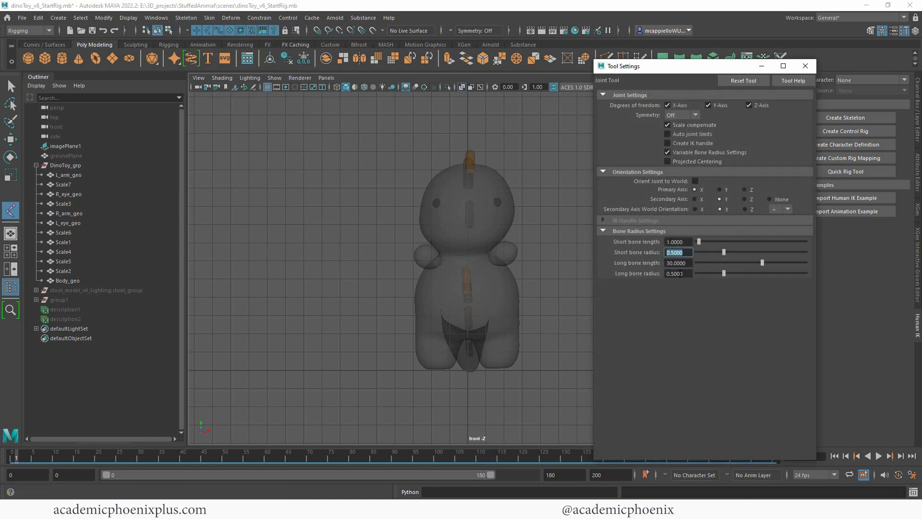
{"action": "left_click", "coordinate": [805, 65]}
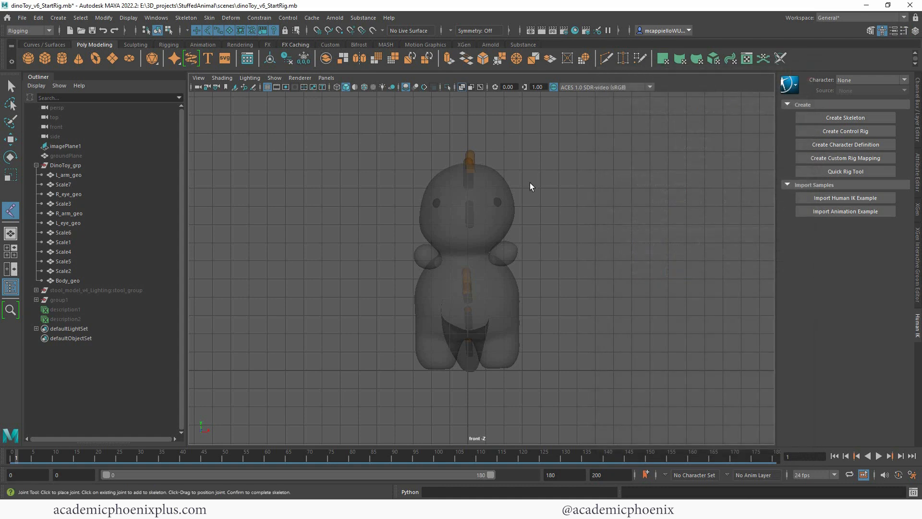
{"action": "left_click", "coordinate": [456, 376]}
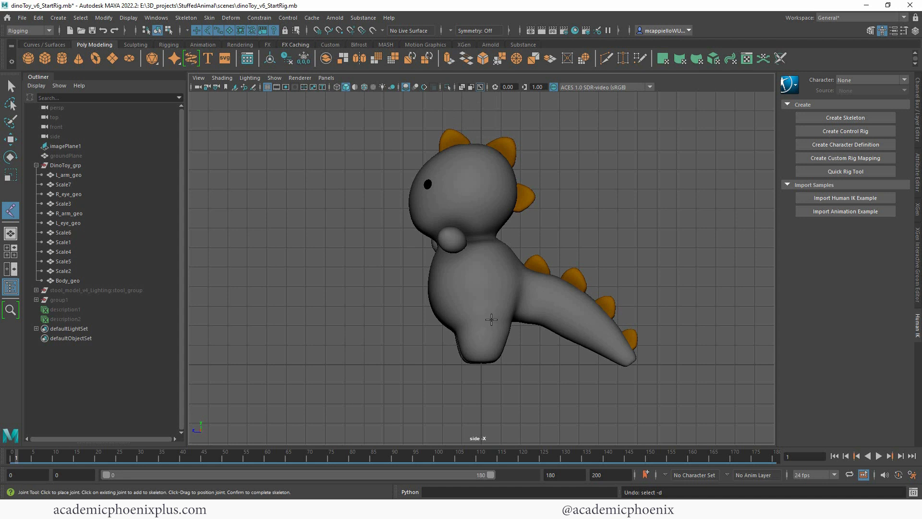
- Place joint1–joint4 up the dino's torso in side view, then select root joint1
{"action": "left_click", "coordinate": [494, 294]}
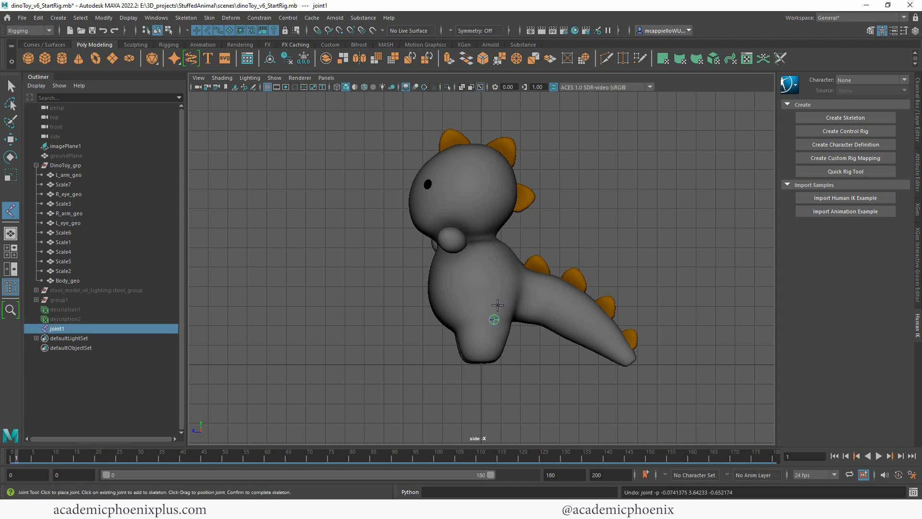
{"action": "left_click", "coordinate": [494, 259]}
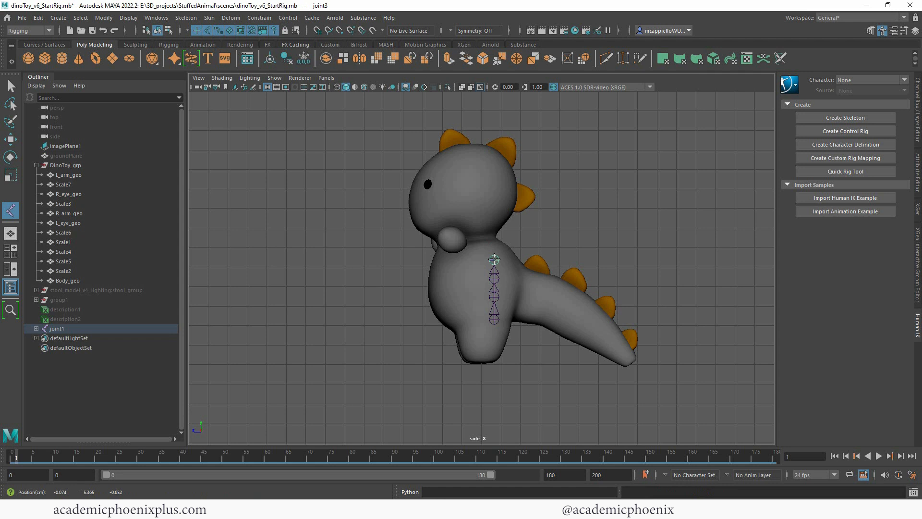
{"action": "left_click", "coordinate": [494, 243]}
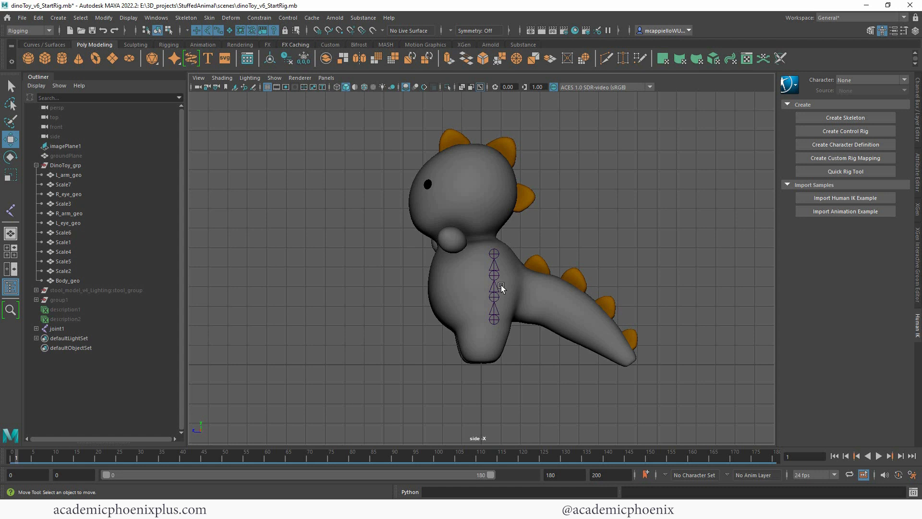
{"action": "left_click", "coordinate": [494, 296]}
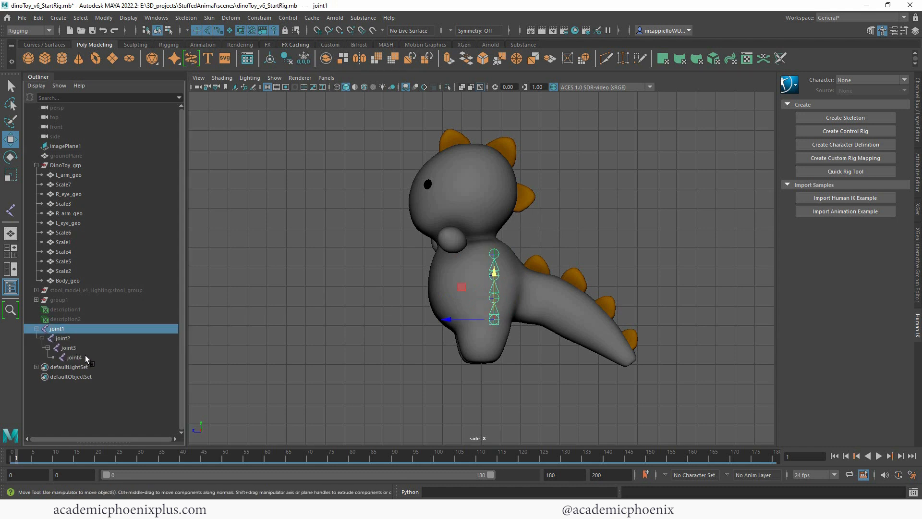
- Replace 'joint' with 'spine' in the chain's names, giving spine1–spine4
{"action": "left_click", "coordinate": [104, 18]}
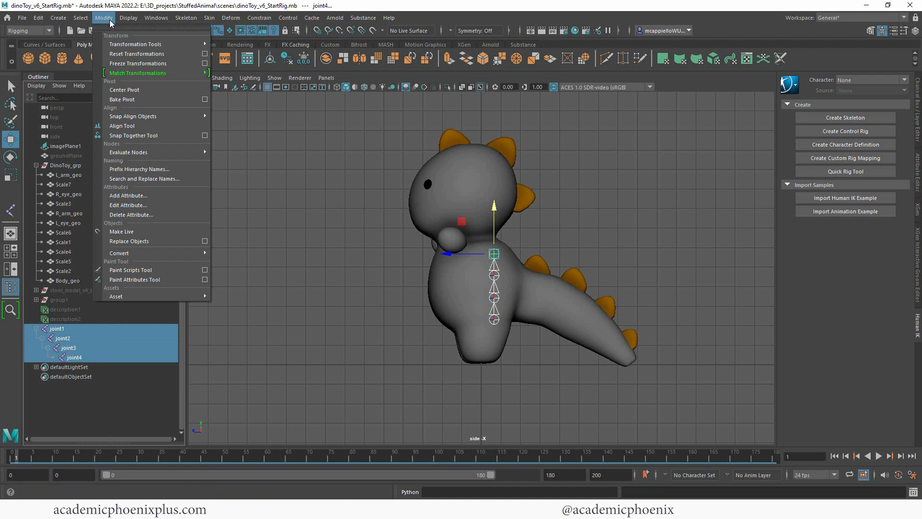
{"action": "left_click", "coordinate": [144, 179]}
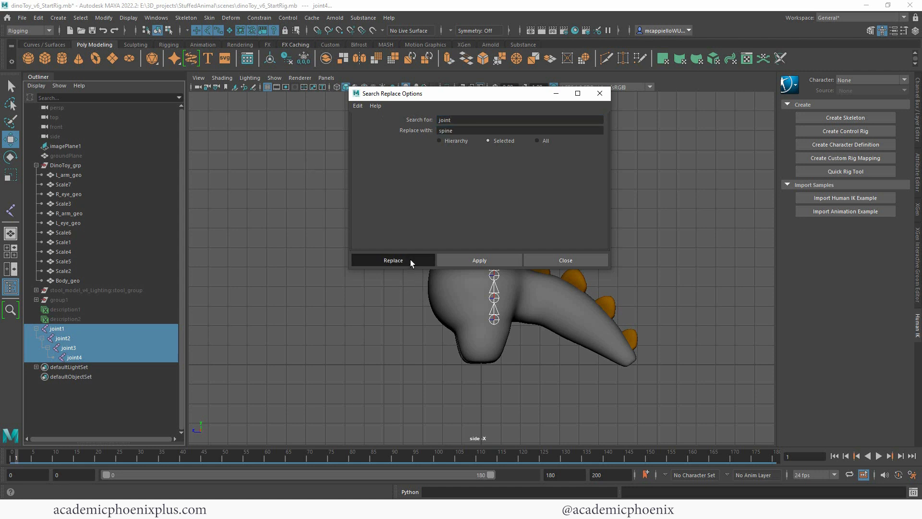
{"action": "left_click", "coordinate": [393, 260]}
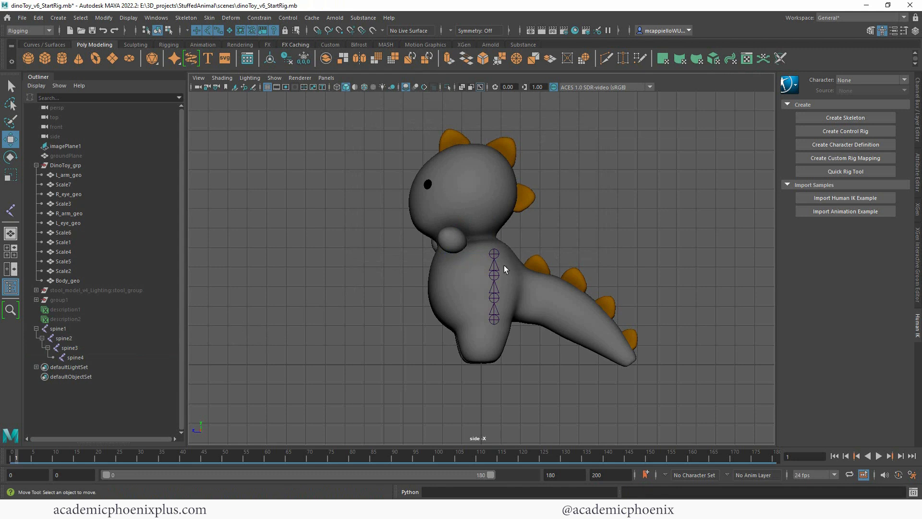
{"action": "key", "text": "space"}
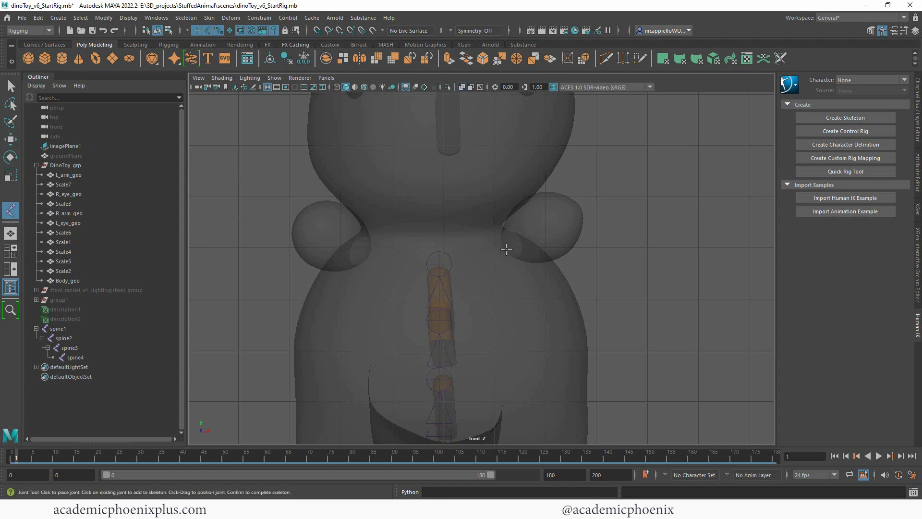
- Place a joint in the dino's arm and rename it L_arm_joint1
{"action": "left_click", "coordinate": [498, 254]}
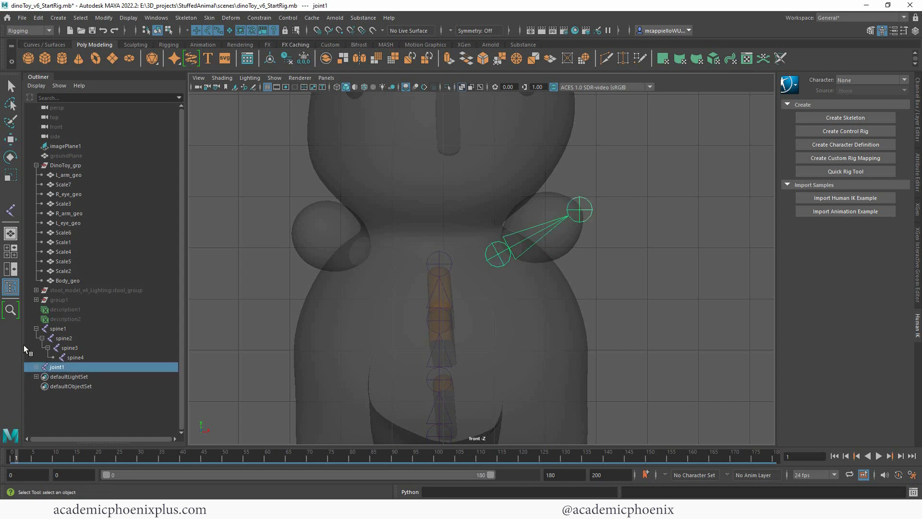
{"action": "double_click", "coordinate": [56, 366]}
{"action": "type", "text": "L_arm_"}
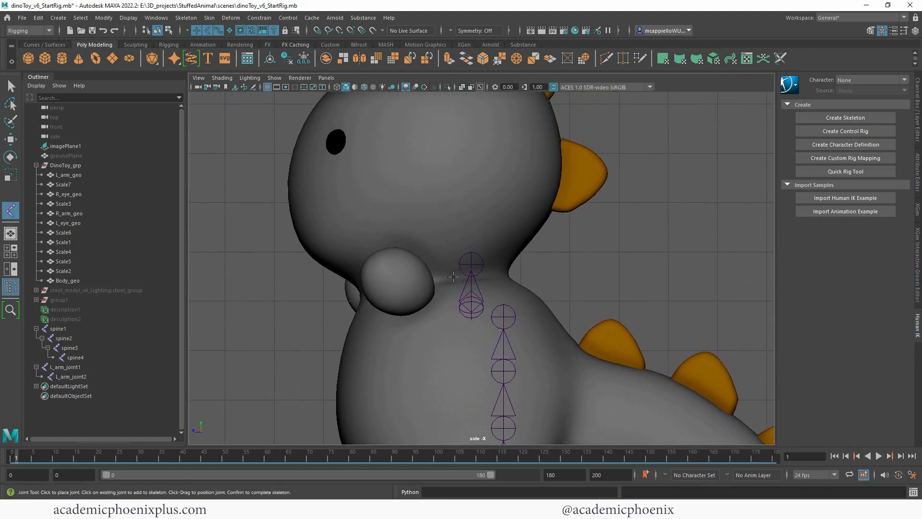
- Draw a head joint chain from neck to crown, rename it, and start a hip joint
{"action": "left_click", "coordinate": [470, 262]}
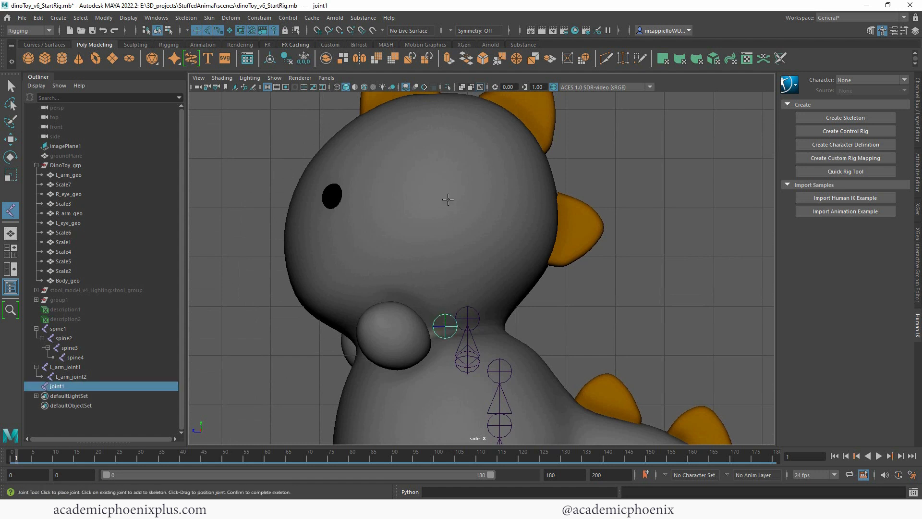
{"action": "left_click", "coordinate": [447, 103]}
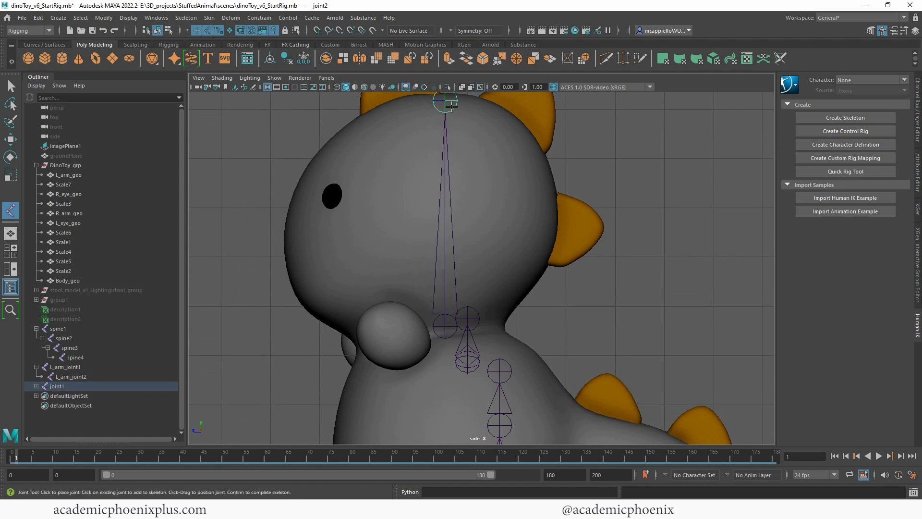
{"action": "left_click", "coordinate": [11, 87]}
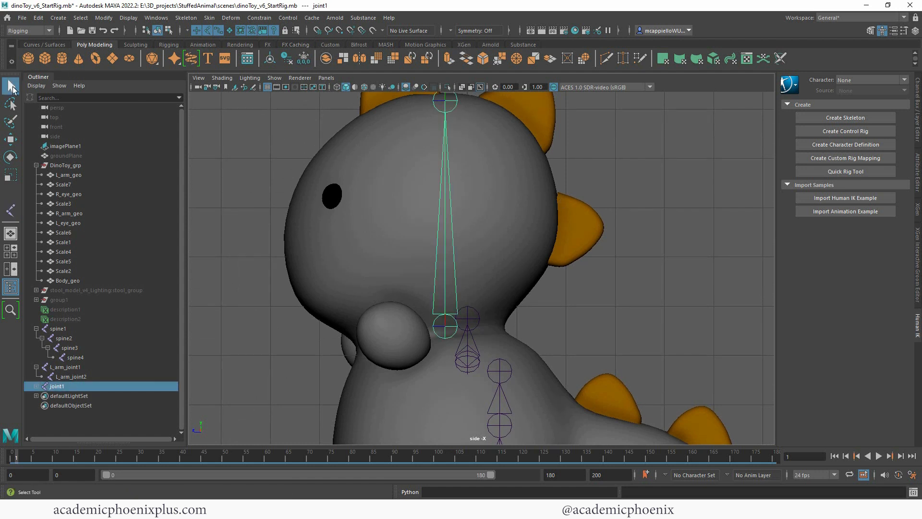
{"action": "double_click", "coordinate": [57, 386]}
{"action": "type", "text": "head_"}
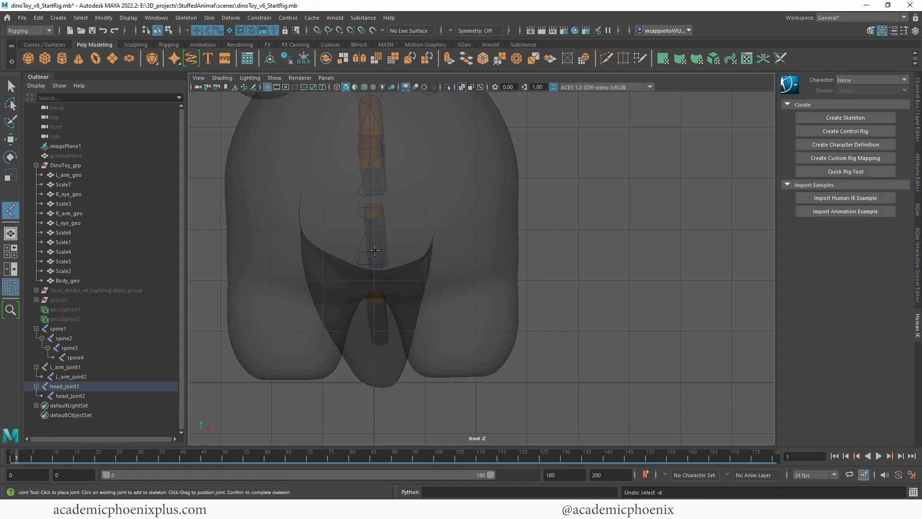
{"action": "left_click", "coordinate": [370, 244]}
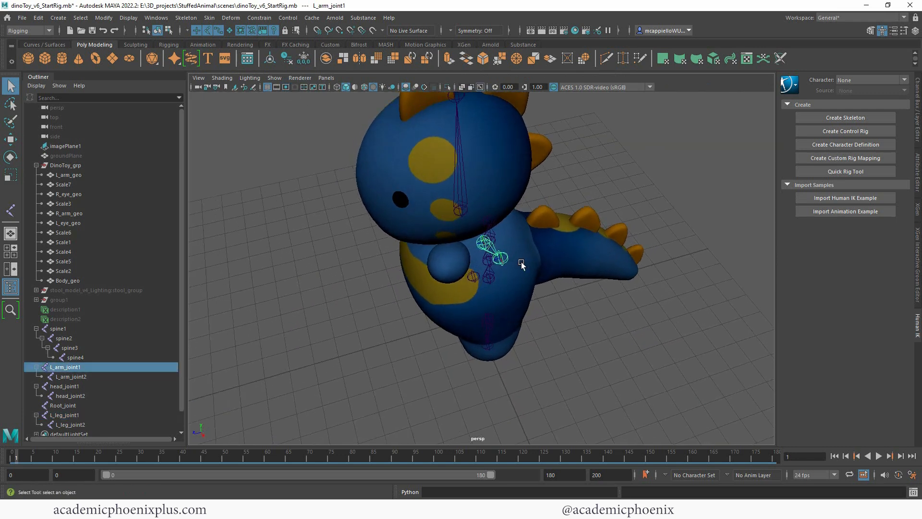
- Rotate L_arm_joint1 so the arm chain lies inside the dino's left arm
{"action": "left_click_drag", "start_coordinate": [521, 265], "coordinate": [482, 244]}
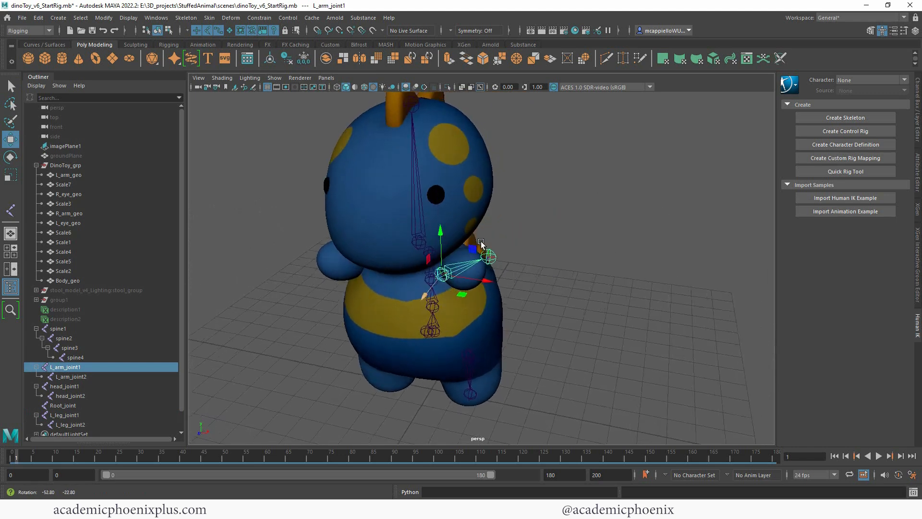
{"action": "left_click_drag", "start_coordinate": [482, 247], "coordinate": [436, 283]}
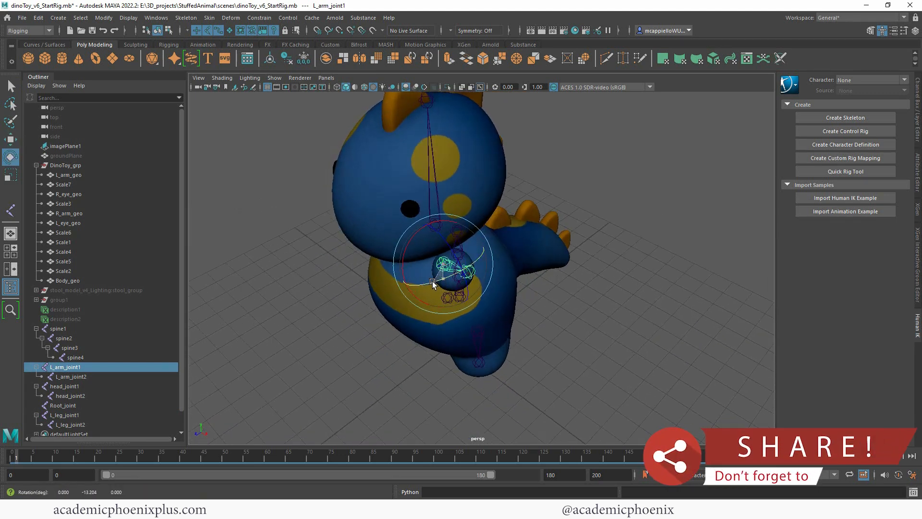
{"action": "left_click_drag", "start_coordinate": [433, 283], "coordinate": [509, 267]}
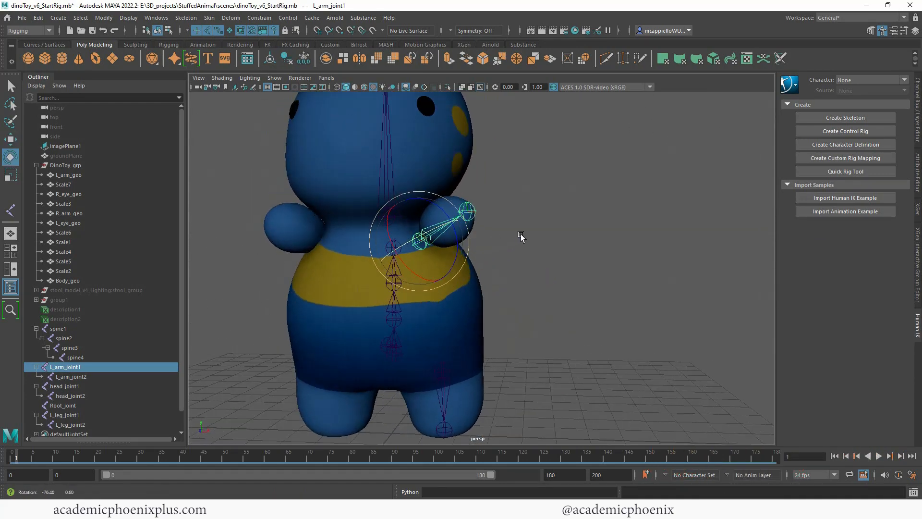
{"action": "left_click_drag", "start_coordinate": [520, 237], "coordinate": [574, 246]}
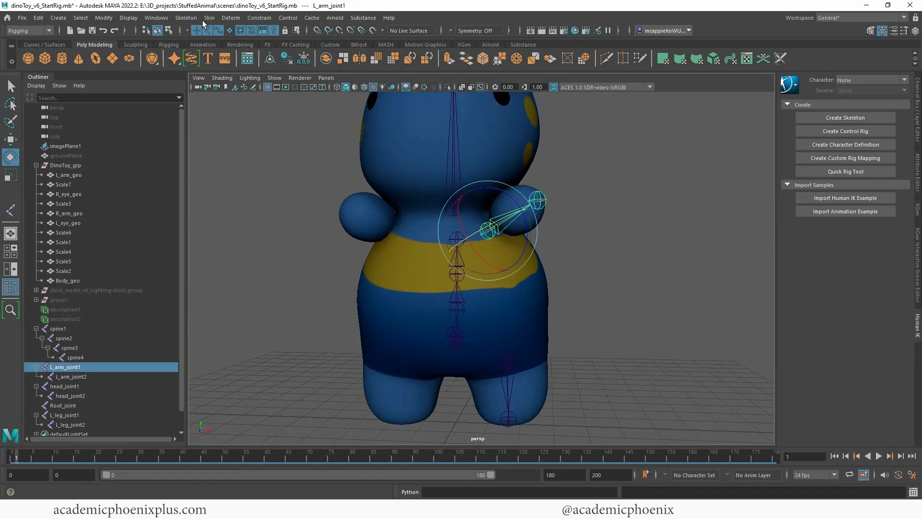
{"action": "left_click", "coordinate": [185, 17]}
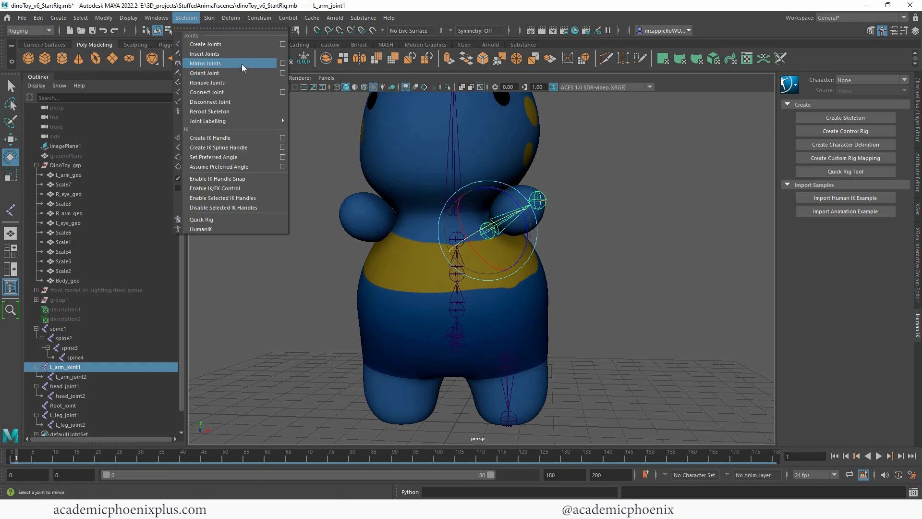
- Mirror the left arm and leg chains across YZ, replacing L_ with R, and inspect them
{"action": "left_click", "coordinate": [283, 63]}
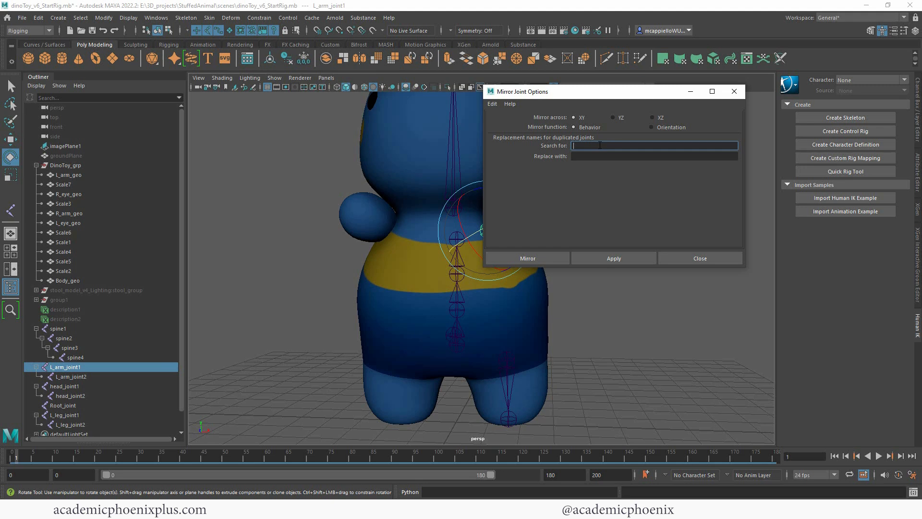
{"action": "type", "text": "R"}
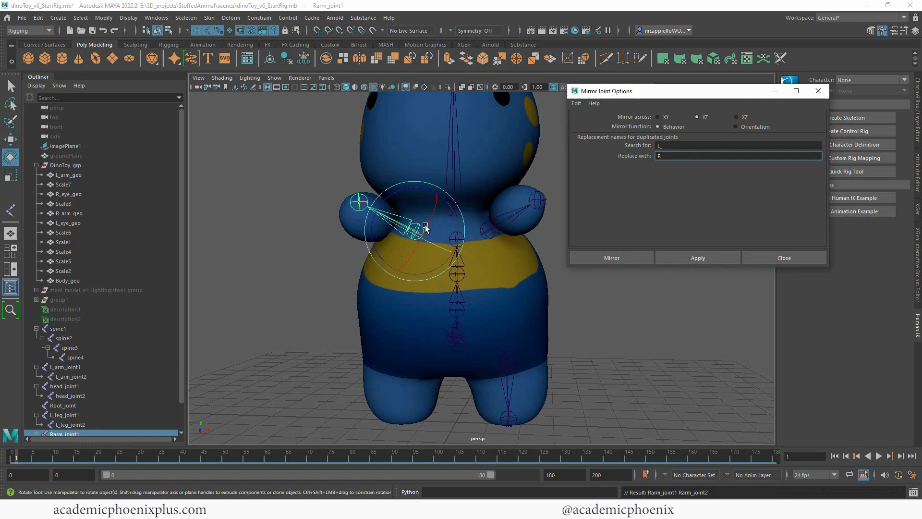
{"action": "left_click_drag", "start_coordinate": [425, 228], "coordinate": [471, 181]}
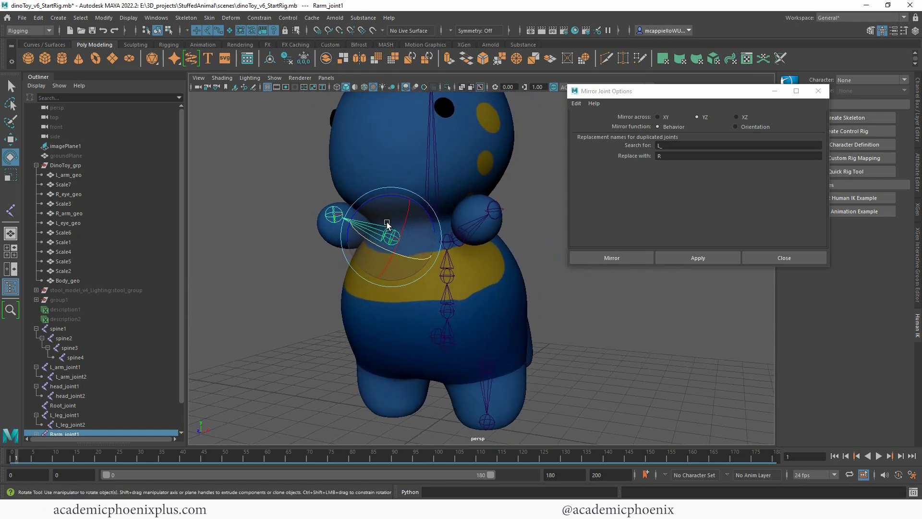
{"action": "left_click_drag", "start_coordinate": [388, 225], "coordinate": [455, 222]}
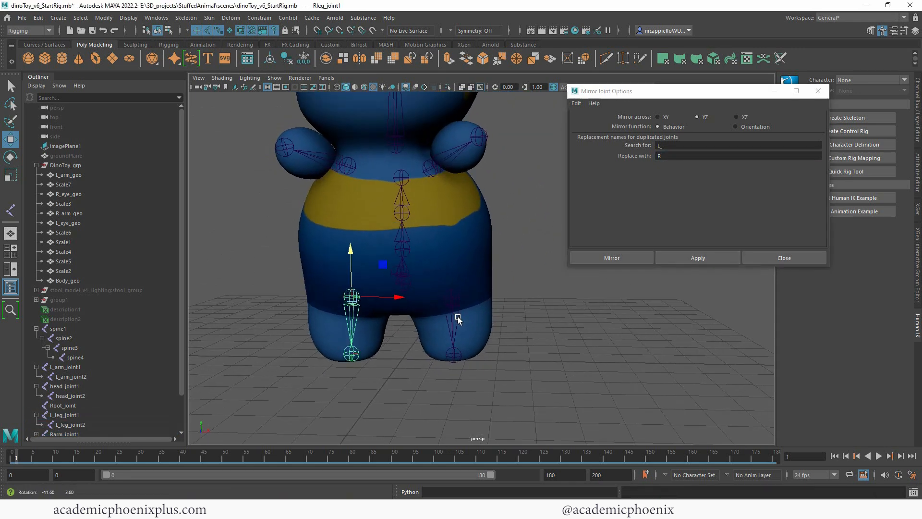
{"action": "left_click_drag", "start_coordinate": [459, 320], "coordinate": [504, 328]}
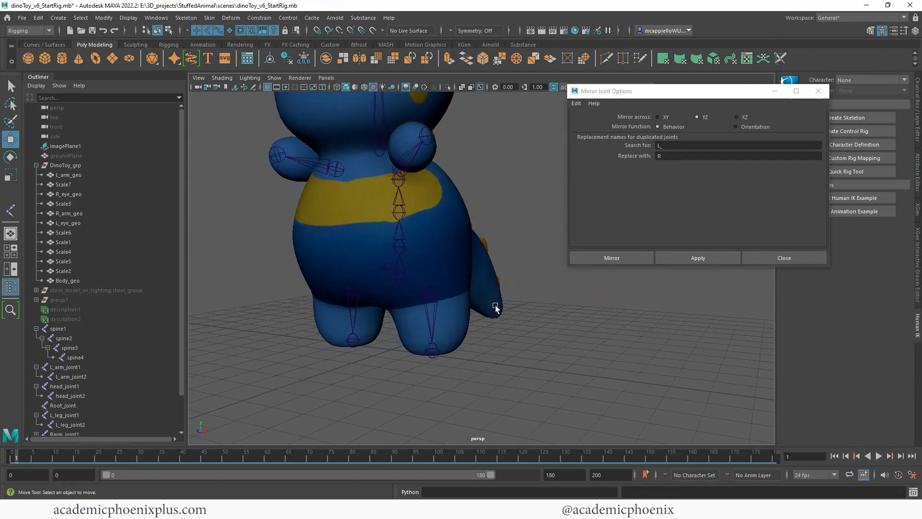
{"action": "left_click_drag", "start_coordinate": [494, 306], "coordinate": [412, 289]}
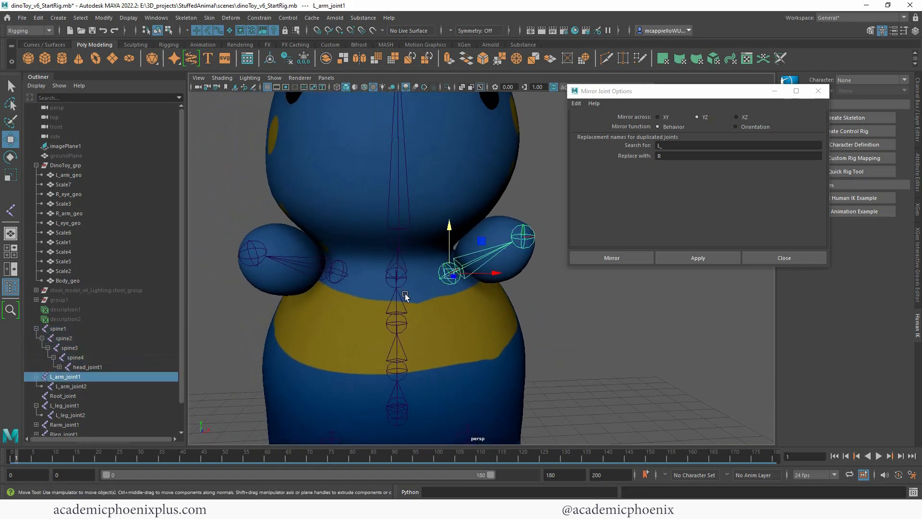
- Parent the arm chain under spine4 and join spine1 with Root_joint
{"action": "left_click", "coordinate": [76, 357]}
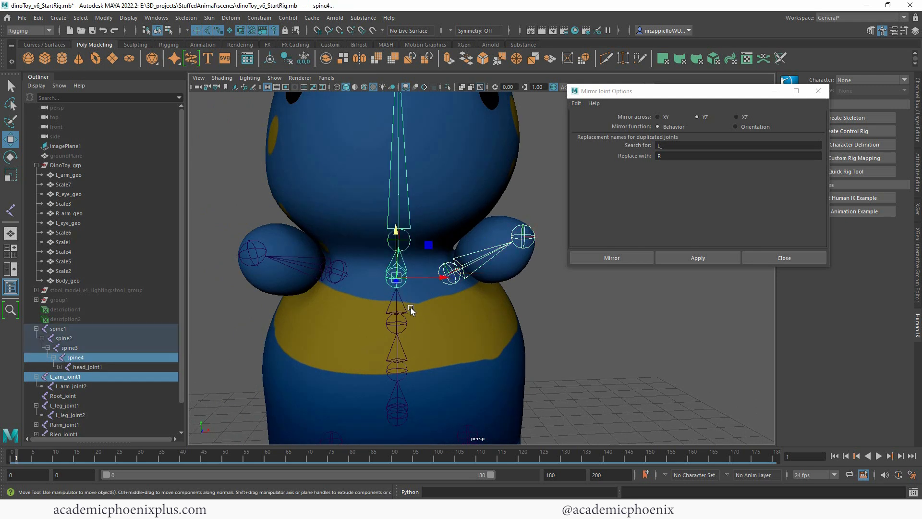
{"action": "left_click", "coordinate": [611, 257]}
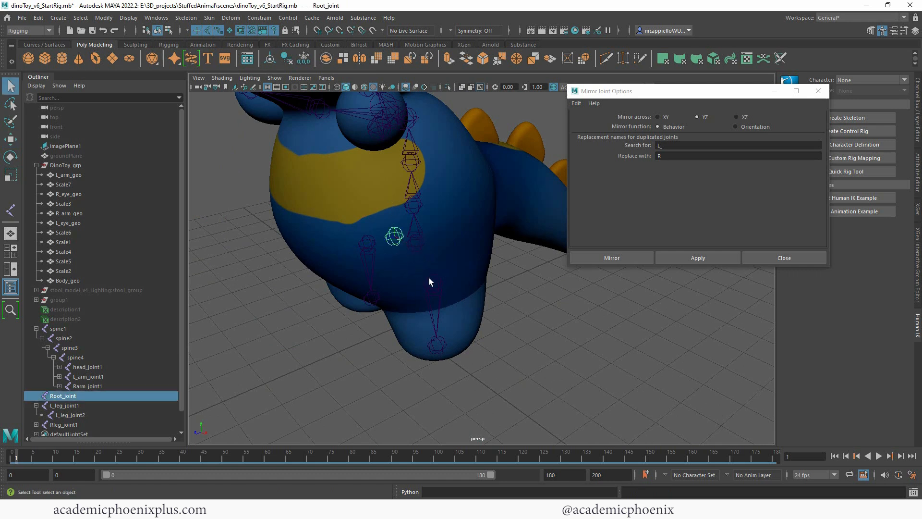
{"action": "left_click", "coordinate": [58, 328]}
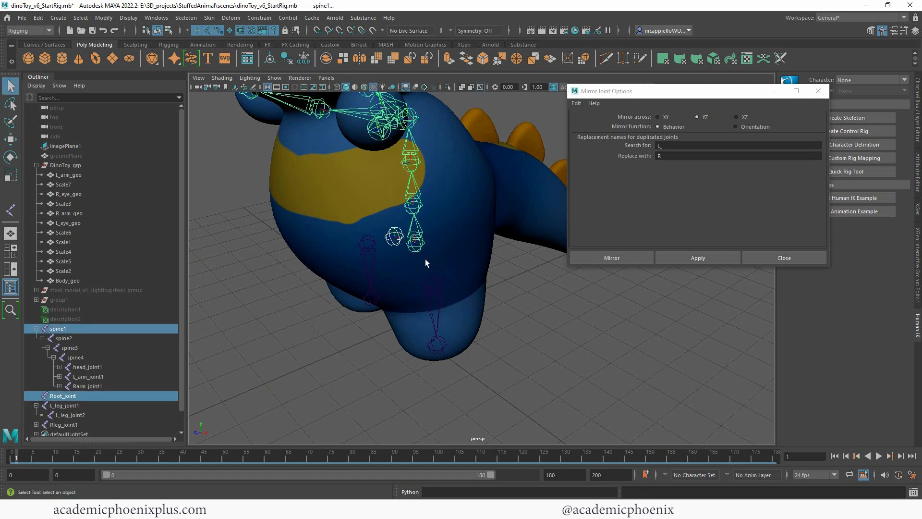
{"action": "left_click_drag", "start_coordinate": [427, 264], "coordinate": [485, 292]}
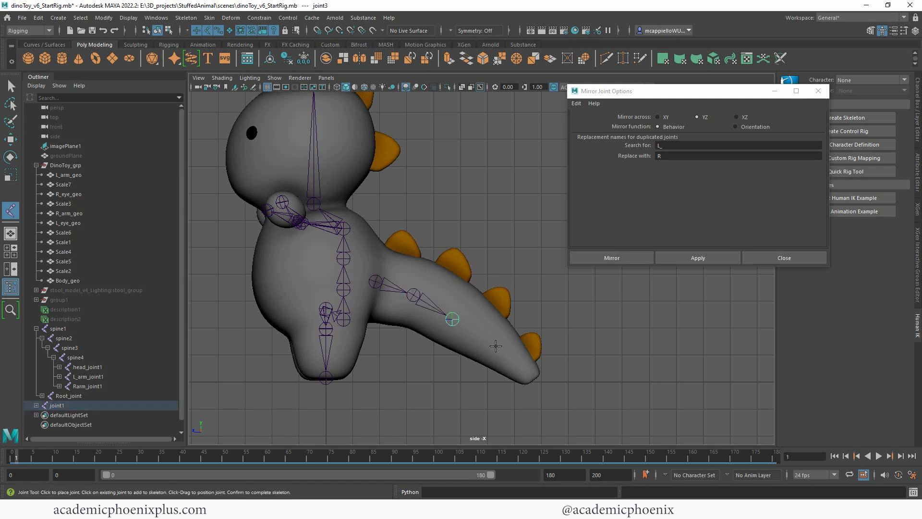
- Place the final tail joint, join spine and tail into one hierarchy, and select joint1–joint5
{"action": "left_click", "coordinate": [534, 382]}
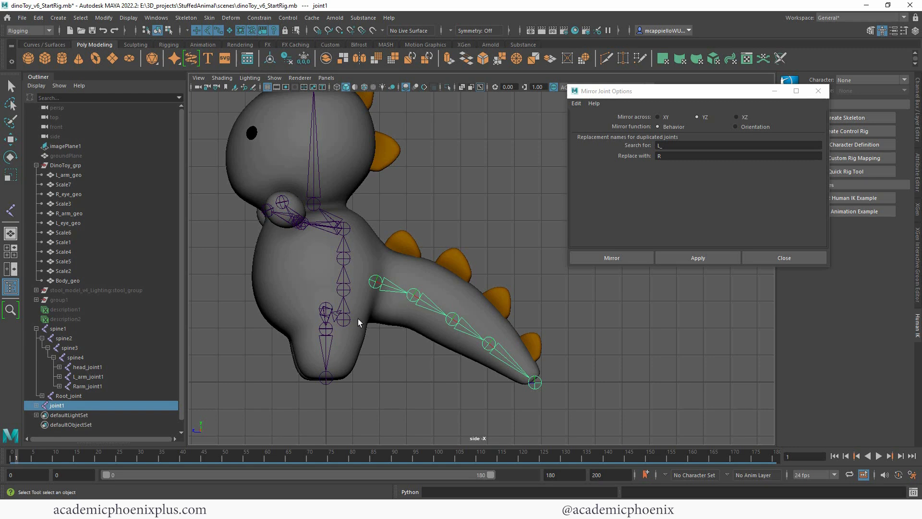
{"action": "left_click", "coordinate": [59, 328]}
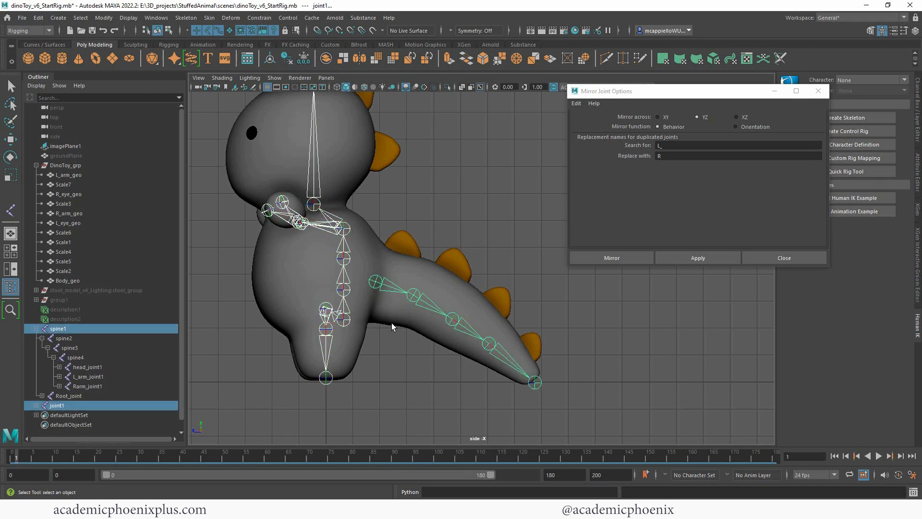
{"action": "key", "text": "space"}
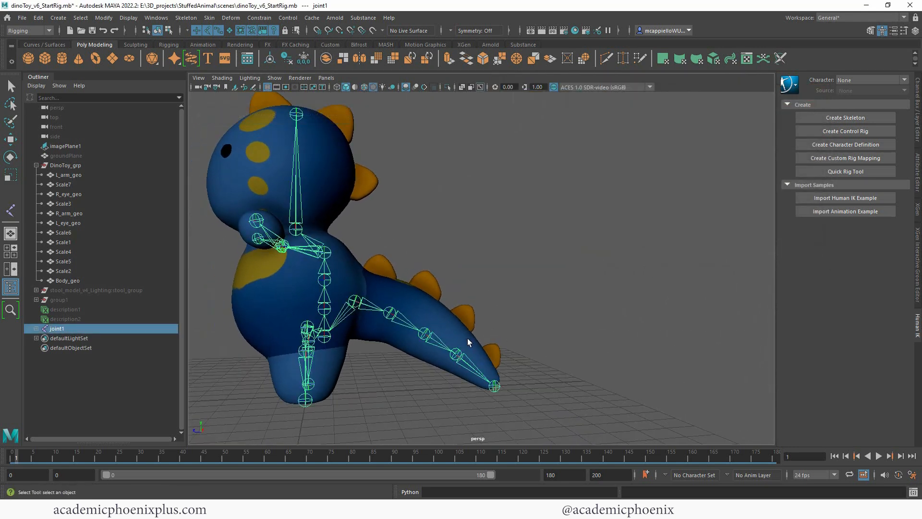
{"action": "left_click", "coordinate": [42, 328]}
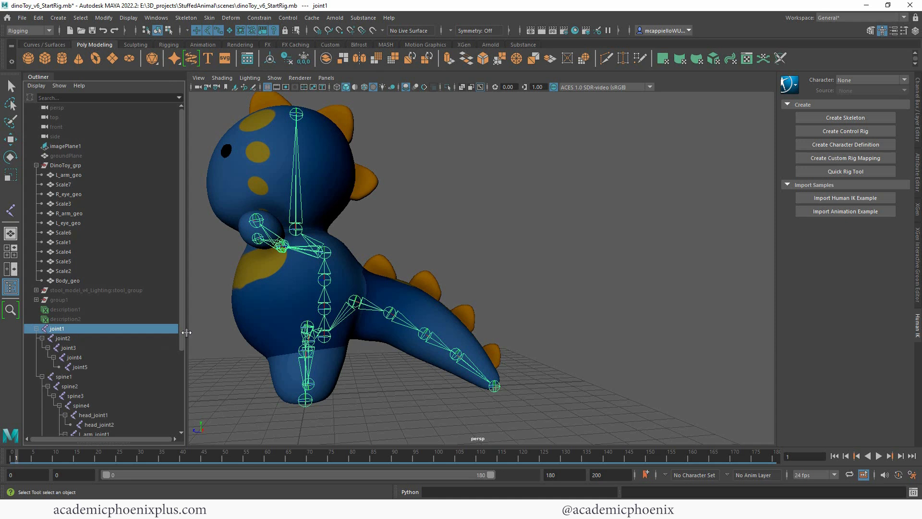
{"action": "left_click", "coordinate": [62, 338]}
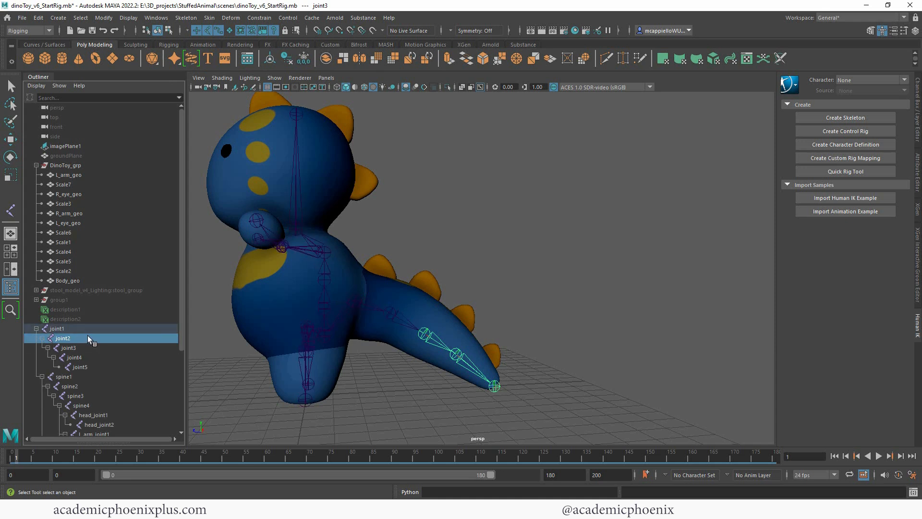
{"action": "left_click", "coordinate": [57, 328]}
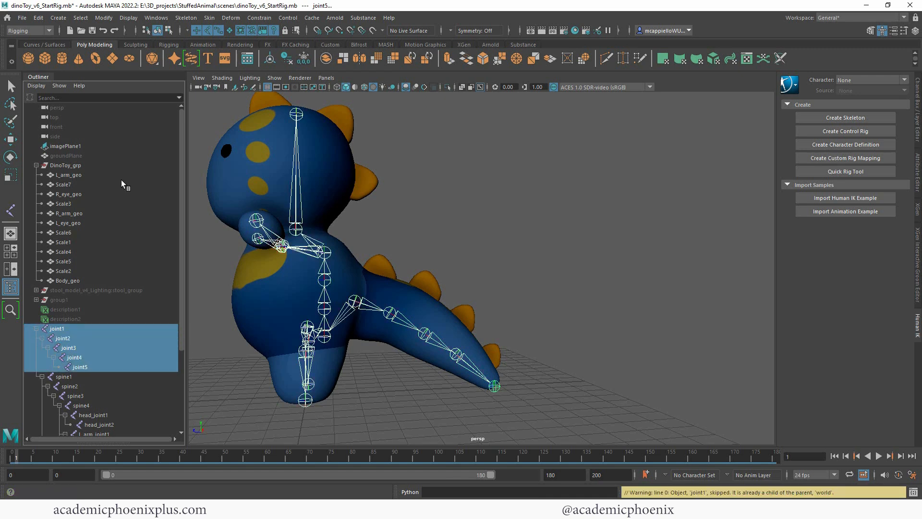
- Rename joint1–joint5 to tail1–tail5 with Search and Replace Names ('joint' → 'tail')
{"action": "left_click", "coordinate": [103, 18]}
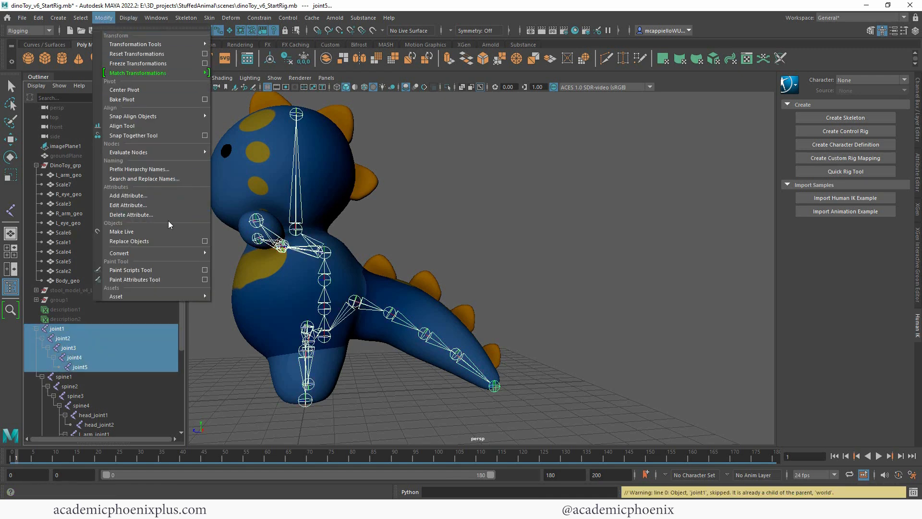
{"action": "mouse_move", "coordinate": [144, 178]}
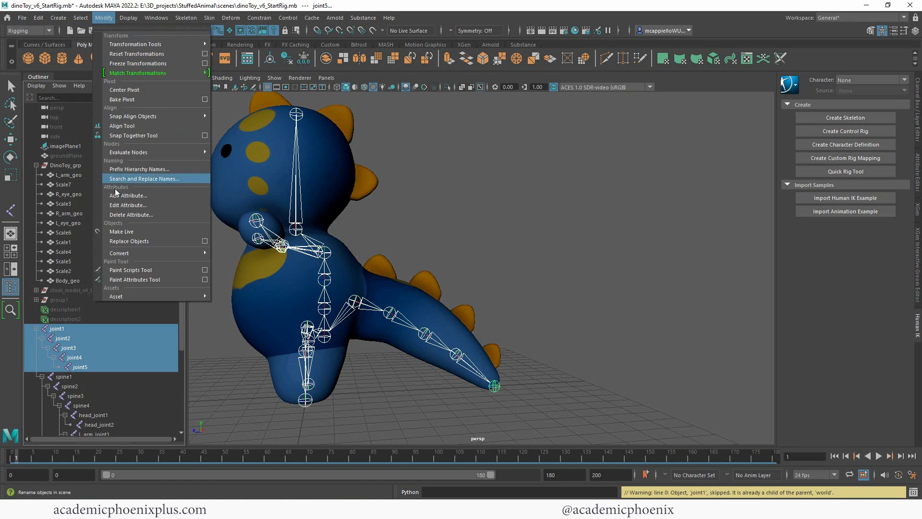
{"action": "left_click", "coordinate": [144, 178]}
{"action": "type", "text": "ta"}
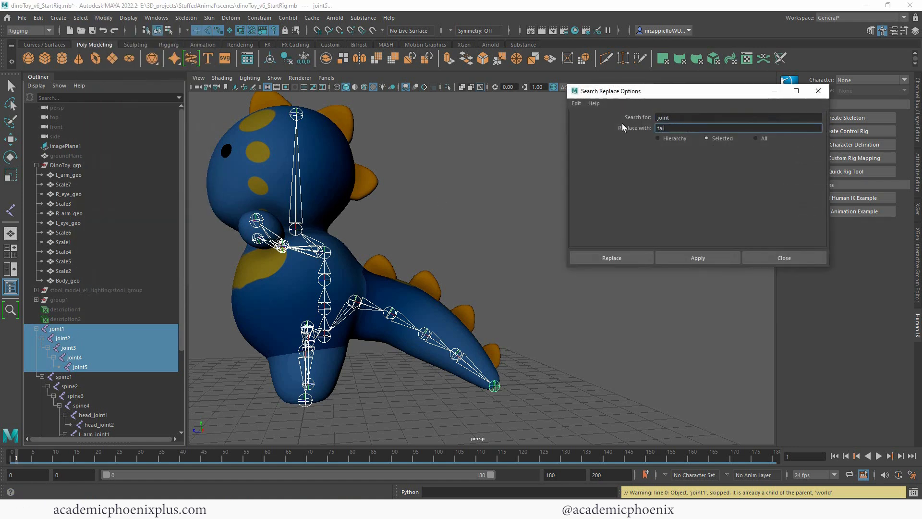
{"action": "left_click", "coordinate": [611, 258]}
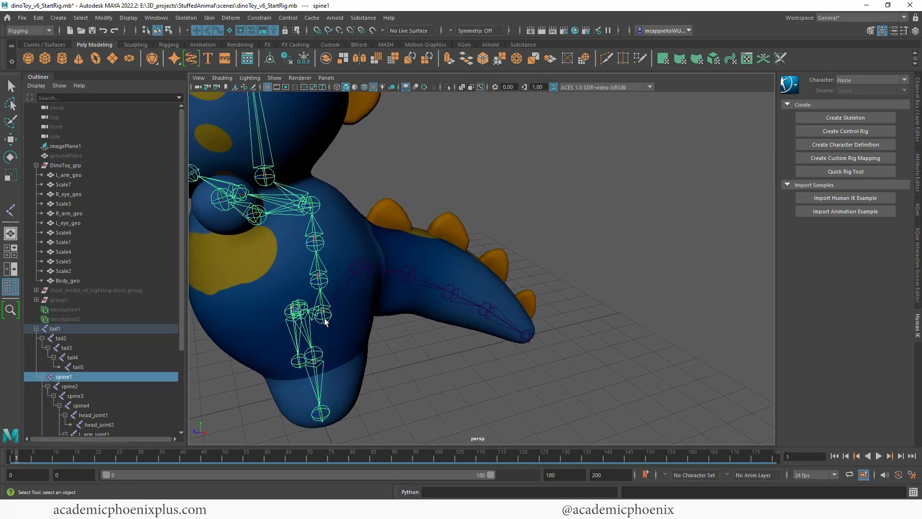
{"action": "mouse_move", "coordinate": [66, 380]}
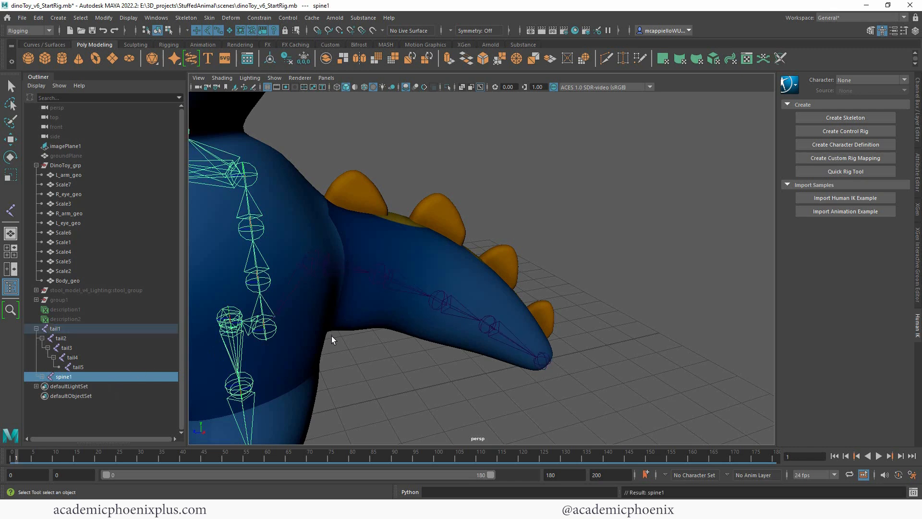
- Parent both leg chains and spine1 under Root_joint in the Outliner
{"action": "left_click", "coordinate": [55, 328]}
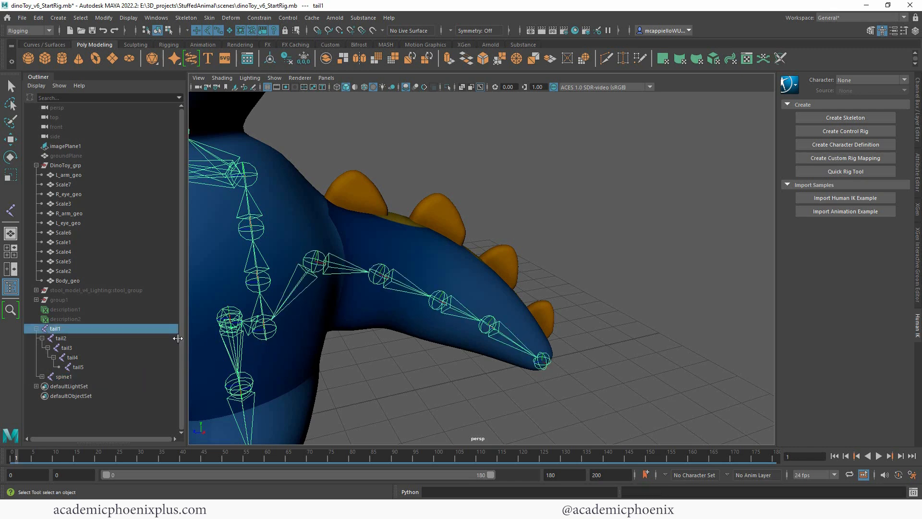
{"action": "left_click", "coordinate": [43, 376]}
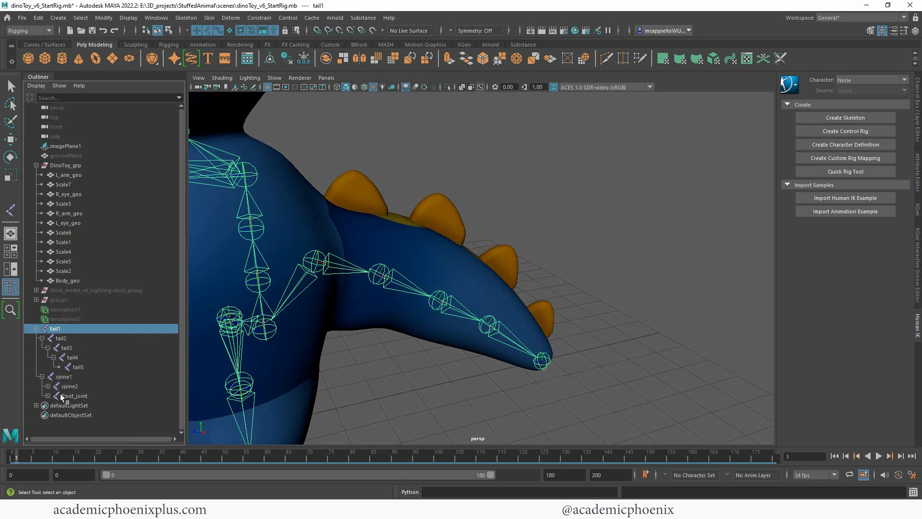
{"action": "left_click", "coordinate": [75, 395]}
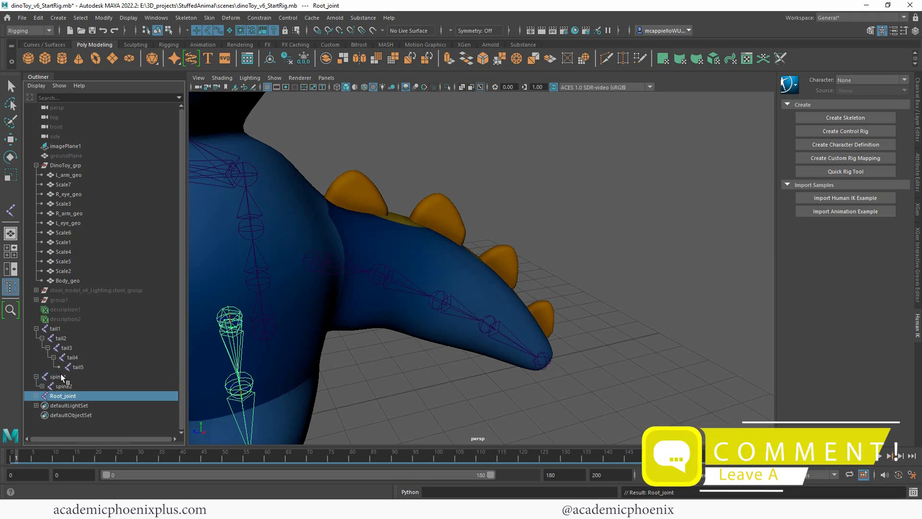
{"action": "left_click", "coordinate": [58, 376]}
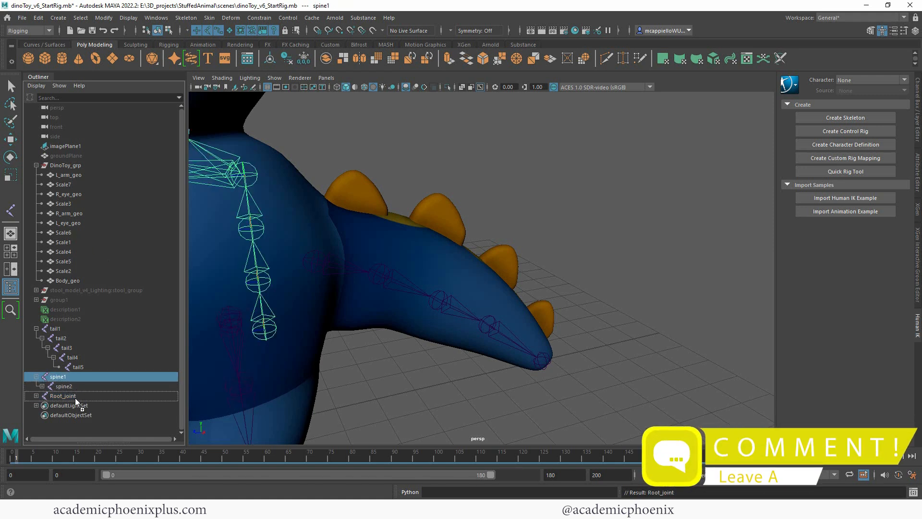
{"action": "left_click", "coordinate": [62, 395]}
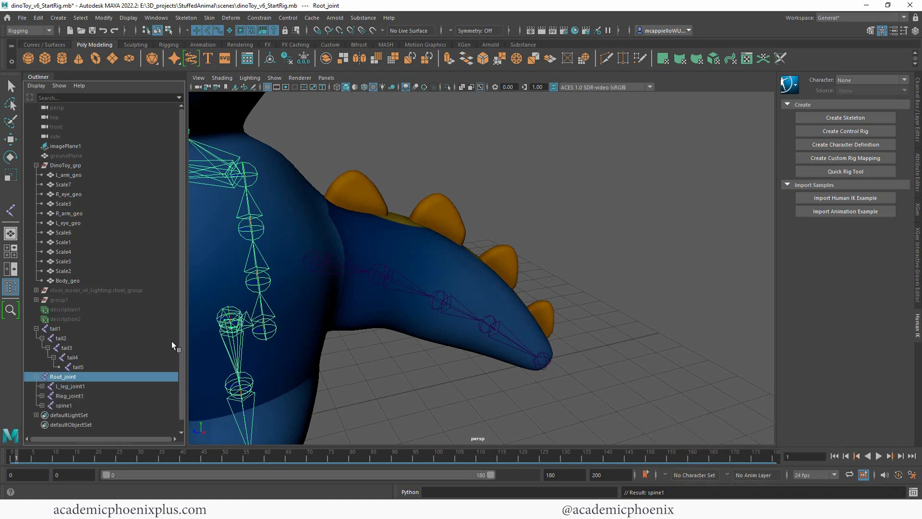
- Parent tail1 under spine1 and check the full skeleton hierarchy
{"action": "left_click", "coordinate": [56, 328]}
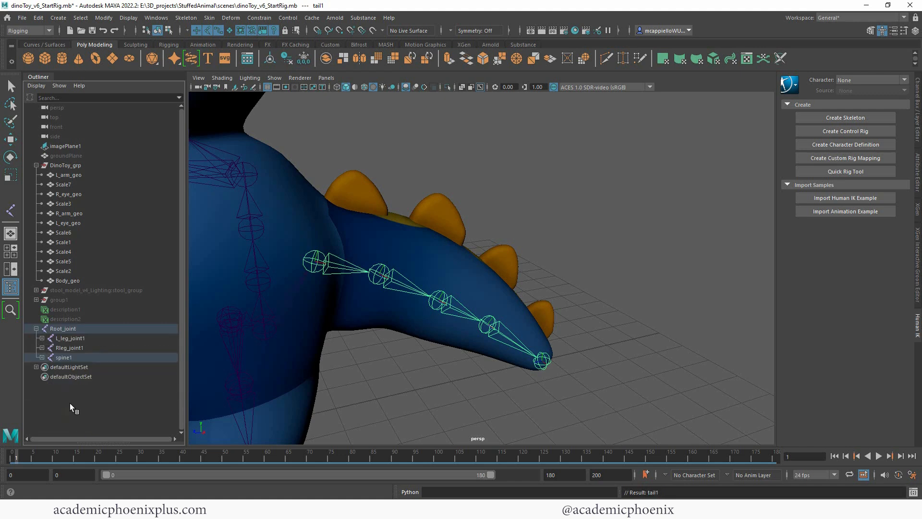
{"action": "left_click", "coordinate": [63, 328]}
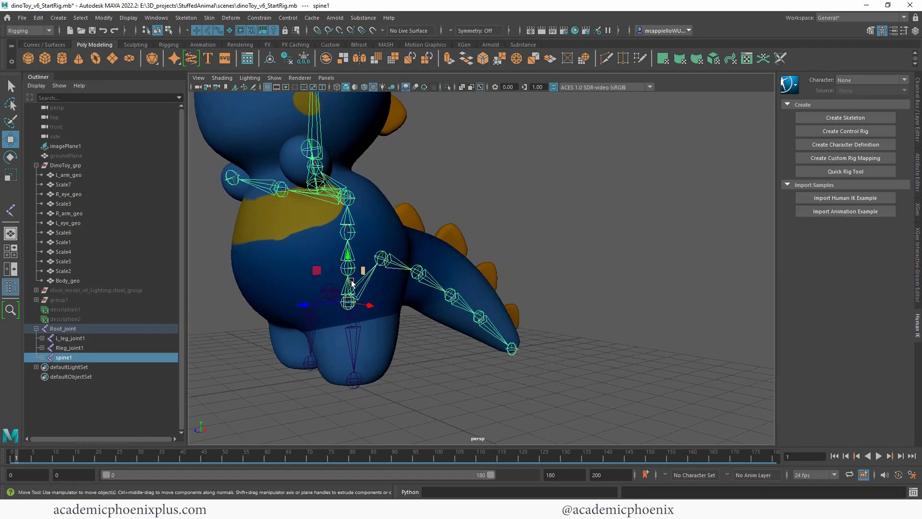
{"action": "left_click", "coordinate": [63, 328]}
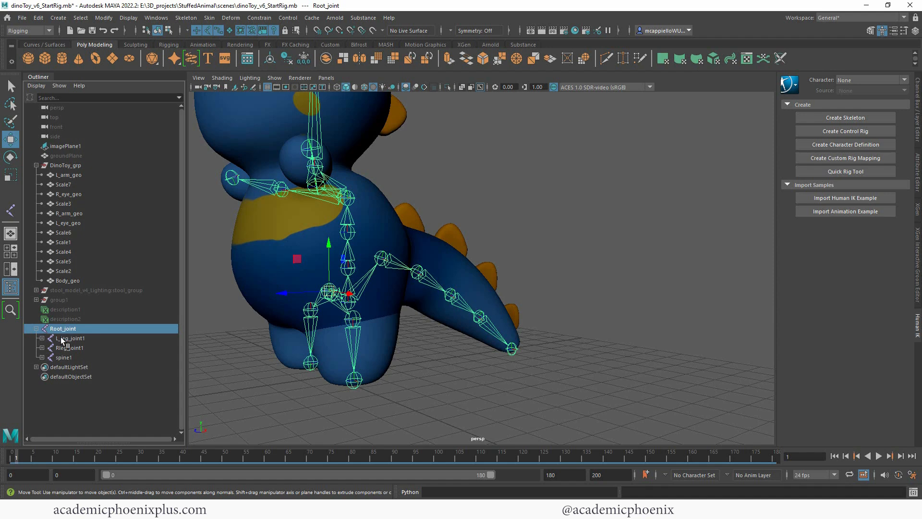
{"action": "left_click", "coordinate": [70, 348]}
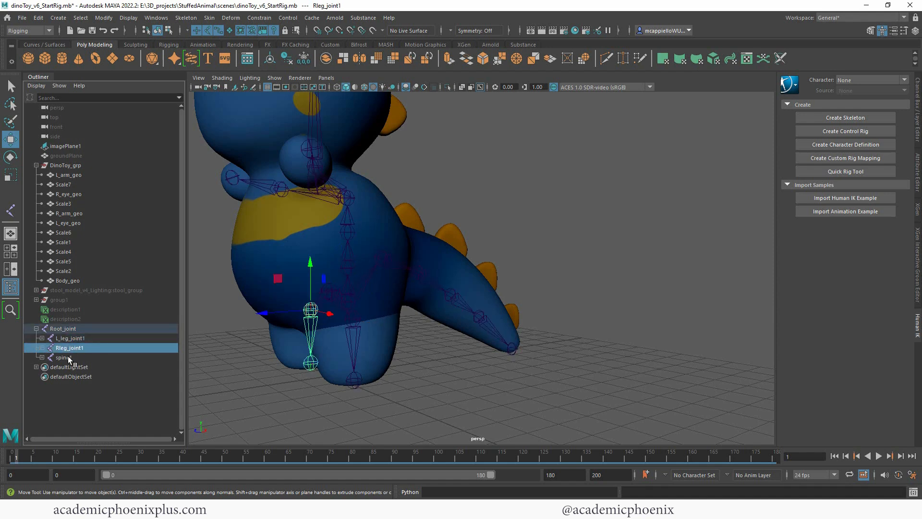
{"action": "left_click", "coordinate": [63, 357]}
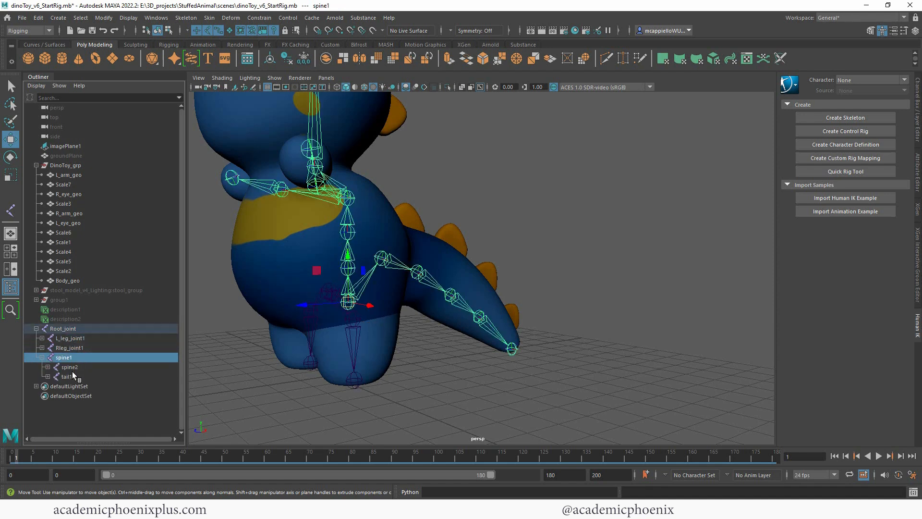
{"action": "left_click", "coordinate": [66, 376]}
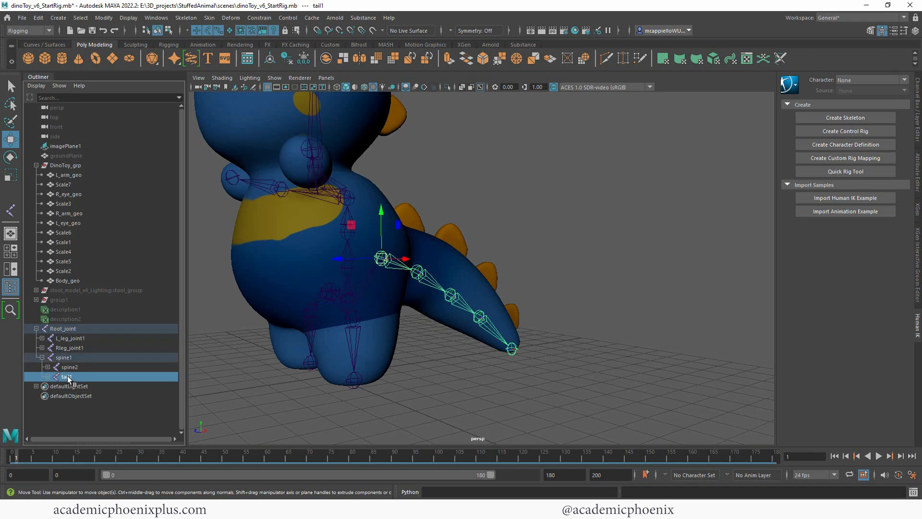
{"action": "left_click", "coordinate": [69, 367]}
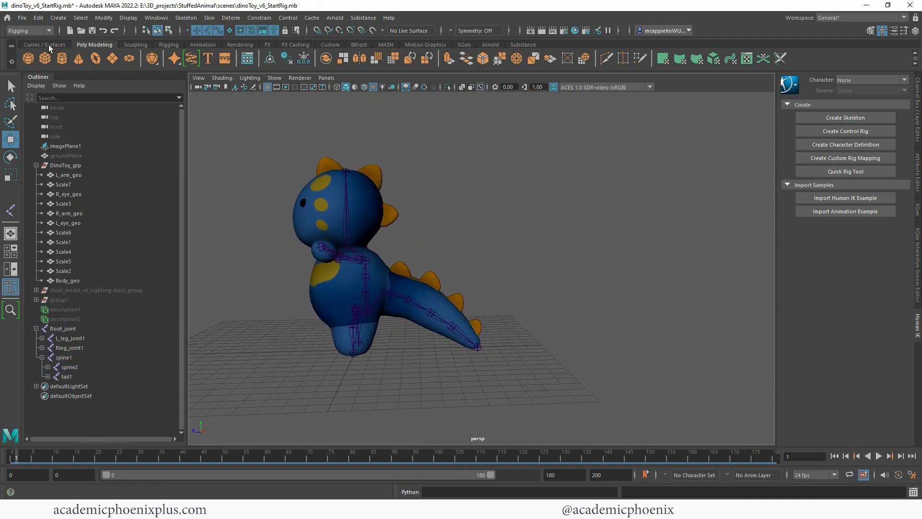
- Create a NURBS circle and scale it out around the dino's base
{"action": "left_click", "coordinate": [44, 44]}
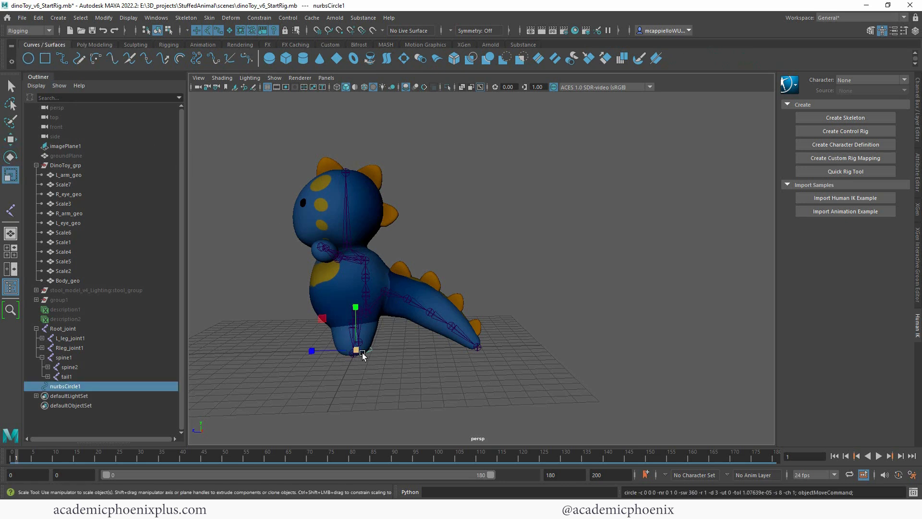
{"action": "left_click_drag", "start_coordinate": [364, 353], "coordinate": [427, 361]}
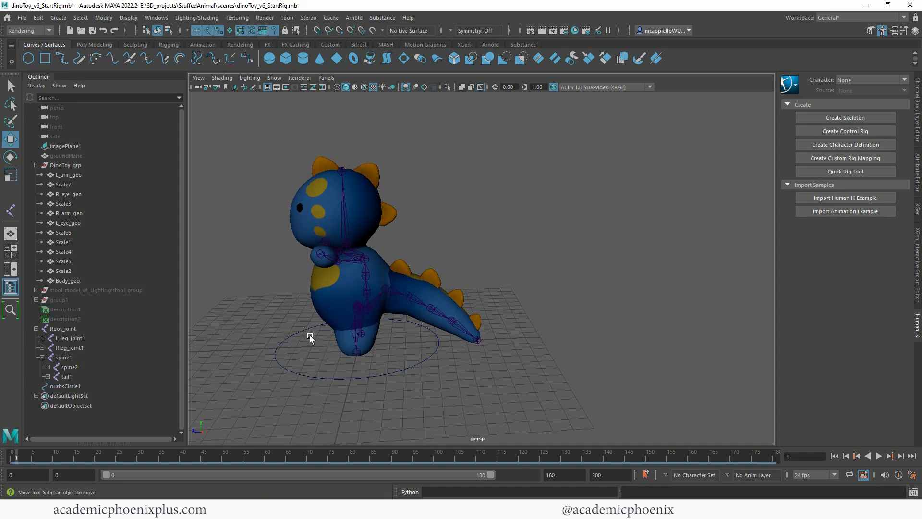
{"action": "right_click", "coordinate": [311, 338]}
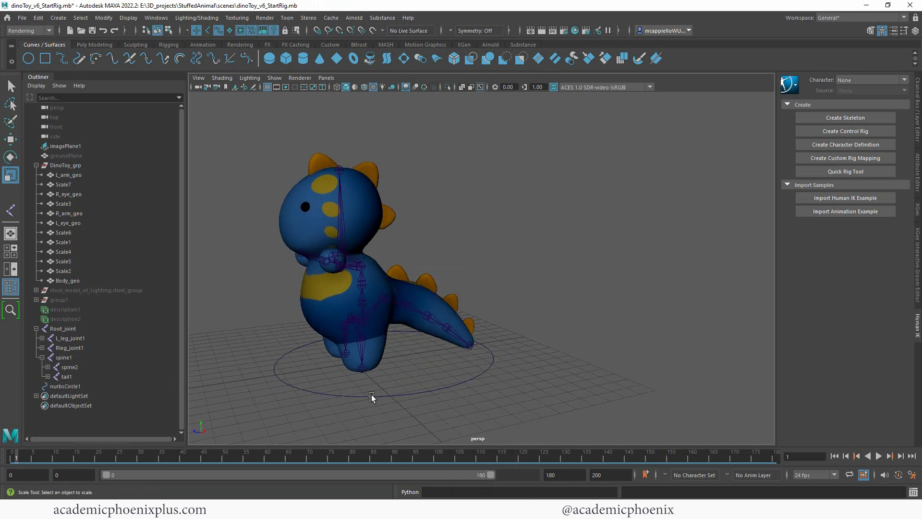
- Rename the ground circle to Dino_Main_Ctrl in the Outliner
{"action": "left_click", "coordinate": [65, 385]}
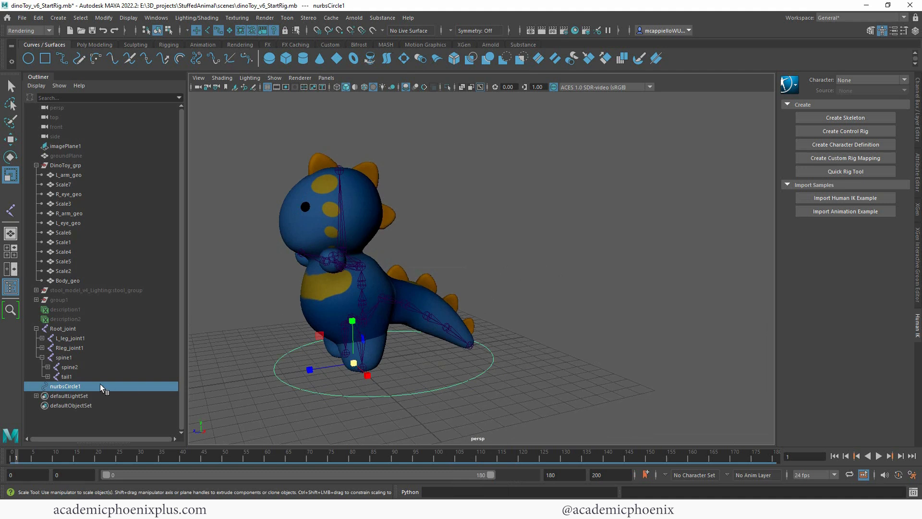
{"action": "double_click", "coordinate": [65, 386]}
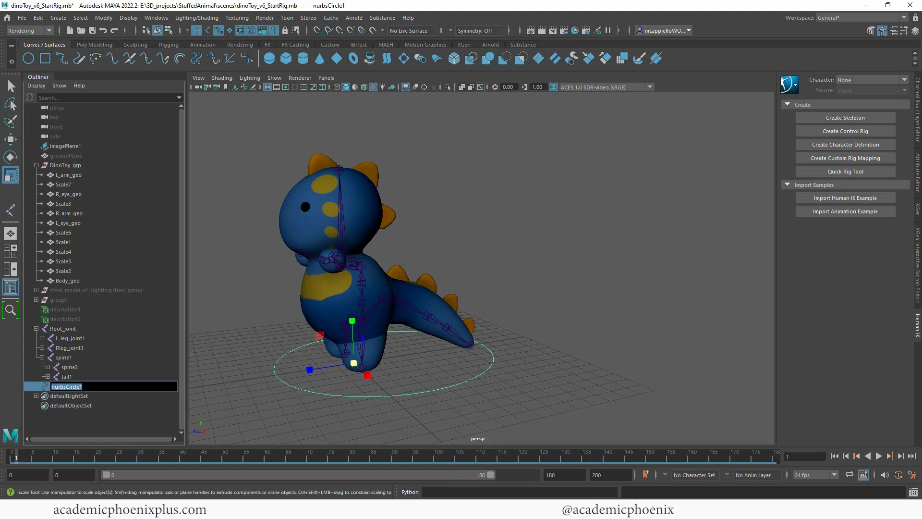
{"action": "type", "text": "Dino_Main_Ctrl"}
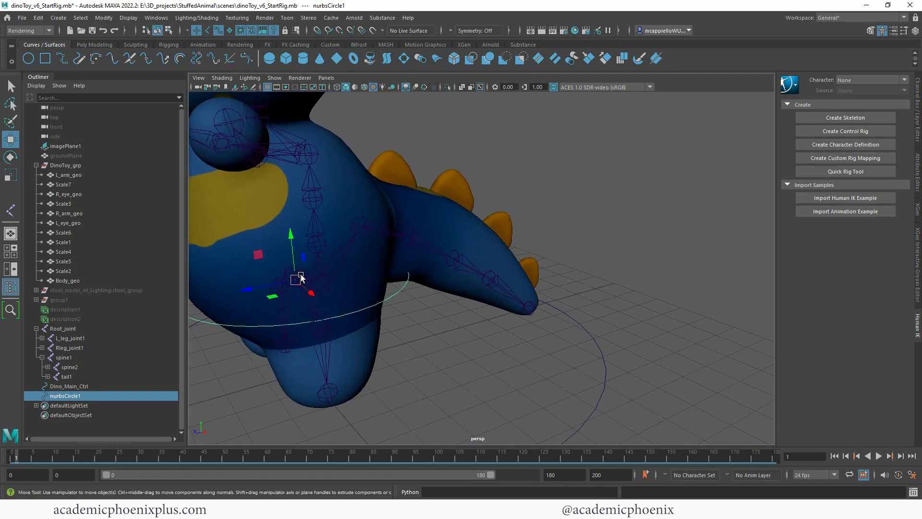
- Reshape the waist circle's CVs to hug the hips, rename it root_ctrl, raise another circle
{"action": "left_click_drag", "start_coordinate": [300, 280], "coordinate": [294, 276]}
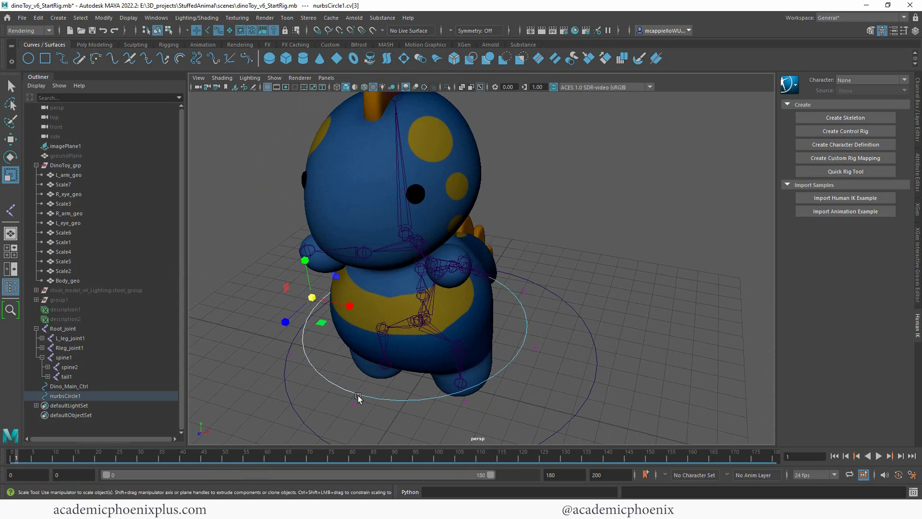
{"action": "left_click_drag", "start_coordinate": [359, 400], "coordinate": [487, 356]}
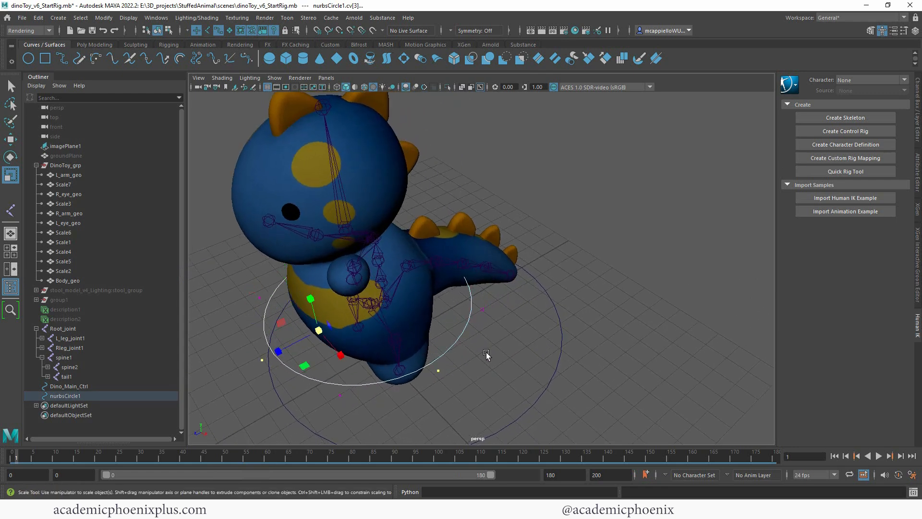
{"action": "left_click_drag", "start_coordinate": [487, 356], "coordinate": [471, 277]}
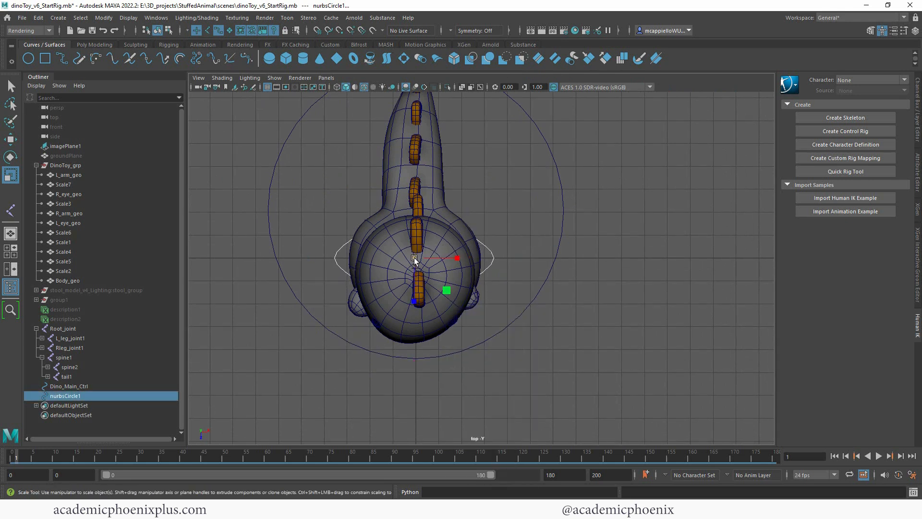
{"action": "left_click_drag", "start_coordinate": [415, 259], "coordinate": [503, 258]}
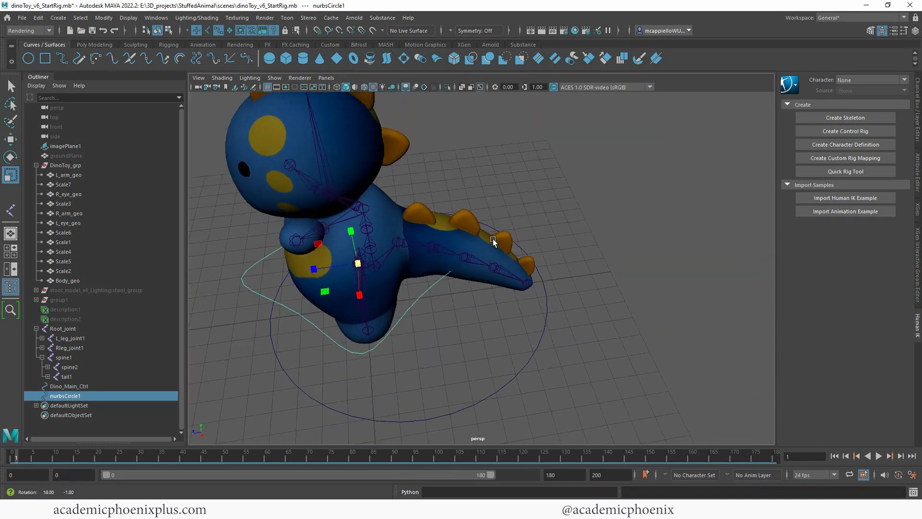
{"action": "left_click_drag", "start_coordinate": [494, 241], "coordinate": [550, 210]}
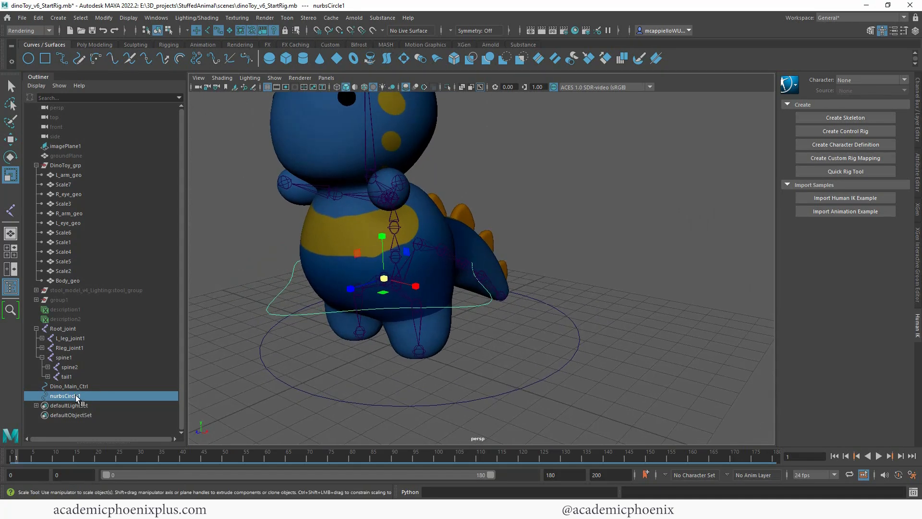
{"action": "double_click", "coordinate": [62, 396]}
{"action": "type", "text": "root_ctrl"}
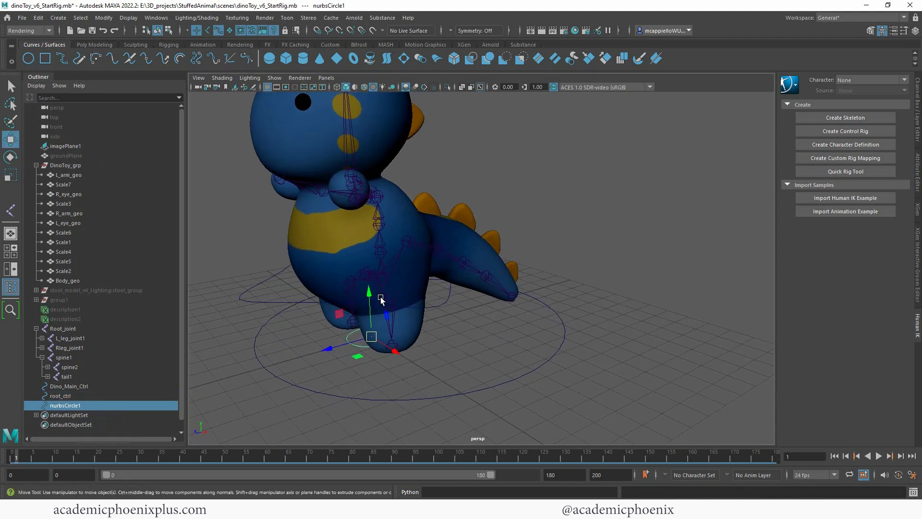
{"action": "left_click_drag", "start_coordinate": [369, 335], "coordinate": [369, 259]}
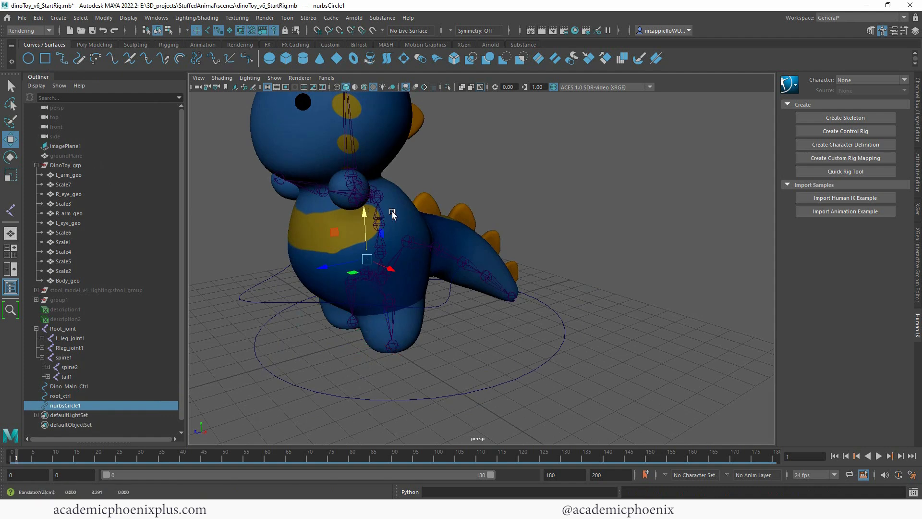